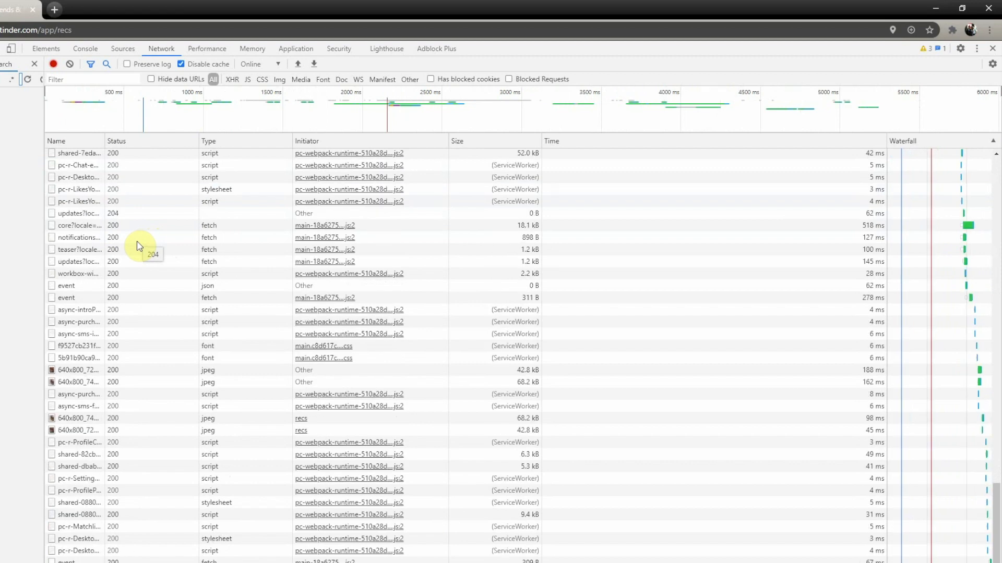
{"action": "mouse_move", "coordinate": [159, 372]}
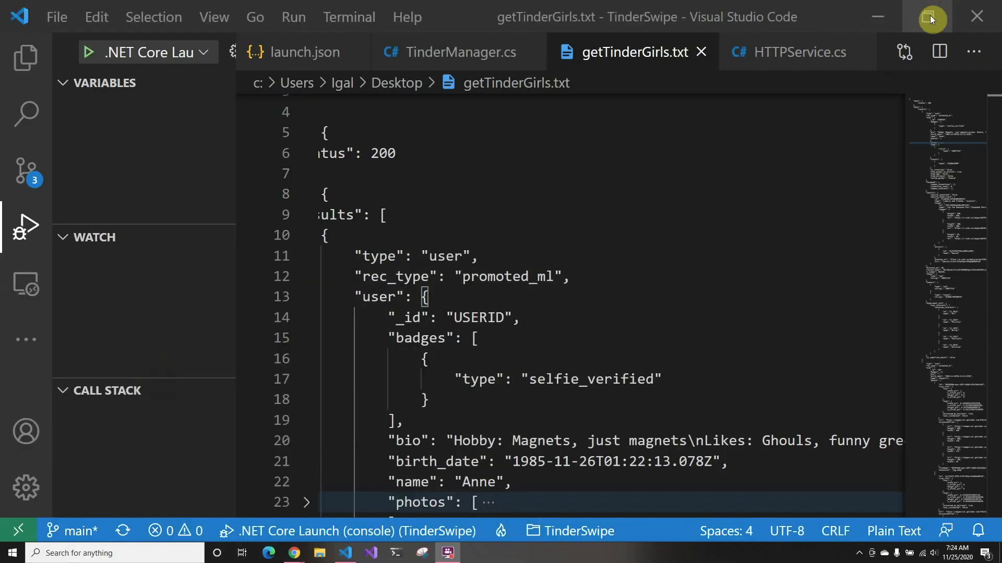
- Look through the Models/TinderRecsResponse.cs classes from the Explorer, then close that file
{"action": "scroll", "scroll_direction": "left", "scroll_amount": 3}
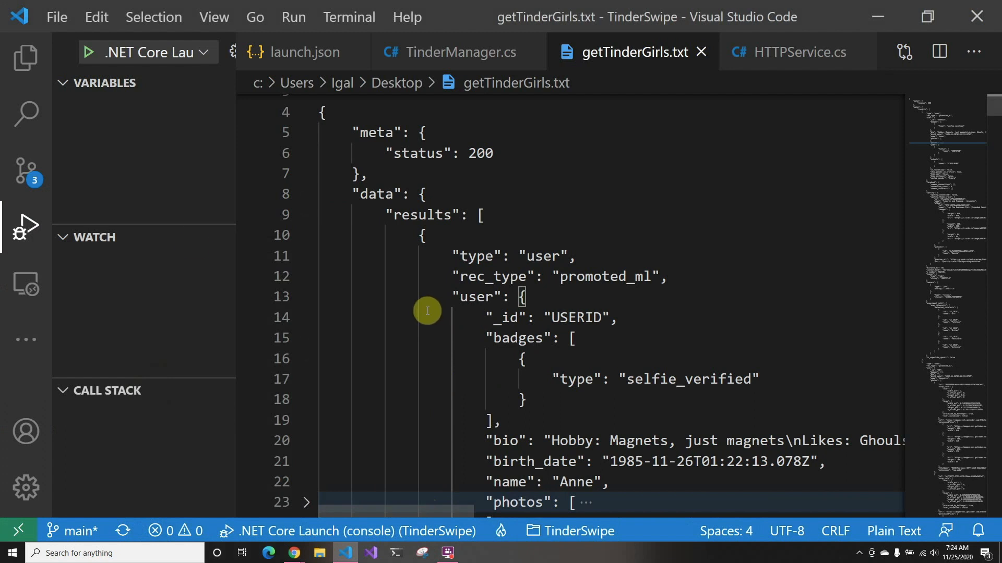
{"action": "left_click", "coordinate": [26, 57]}
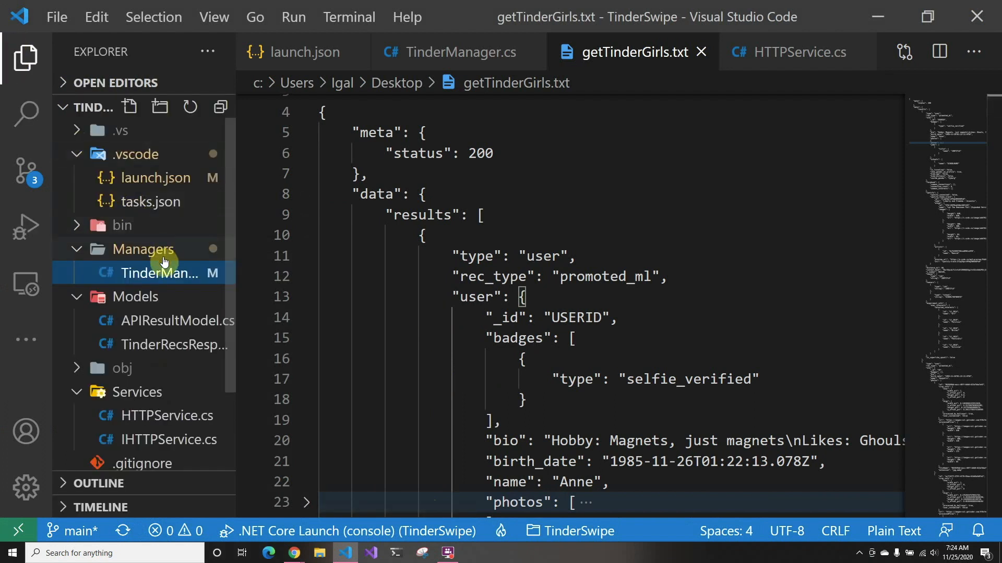
{"action": "left_click", "coordinate": [173, 344]}
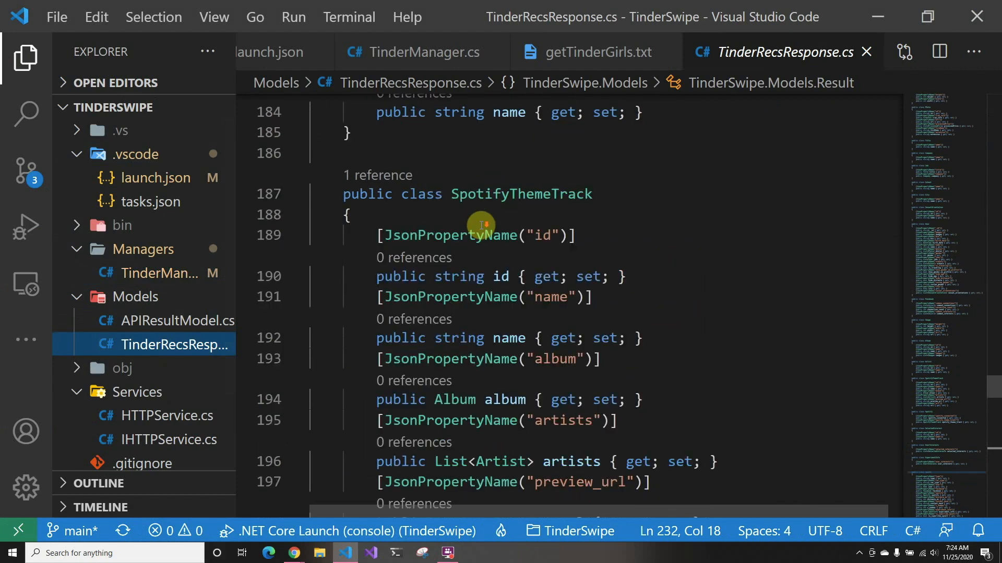
{"action": "scroll", "scroll_direction": "up", "scroll_amount": 3}
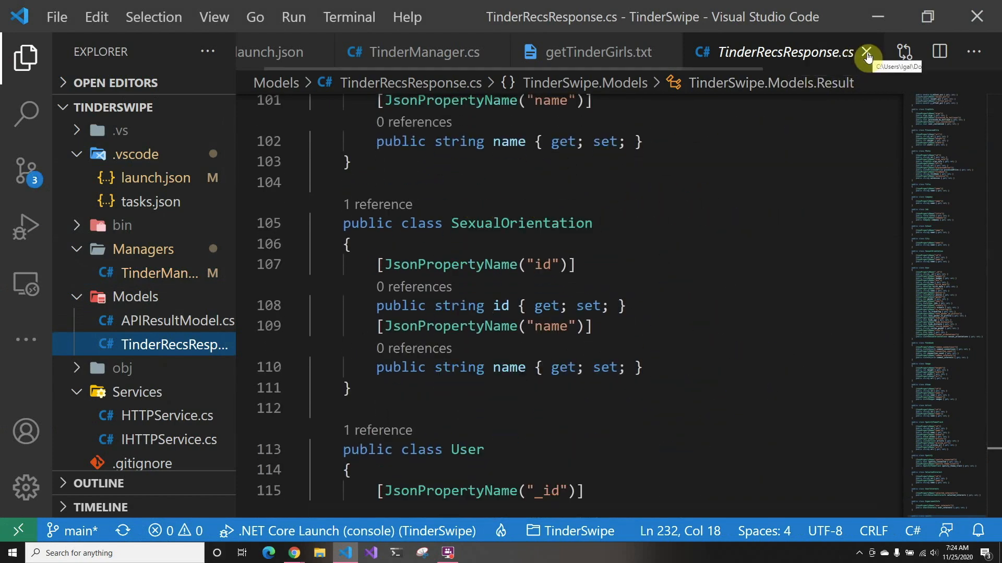
{"action": "left_click", "coordinate": [867, 51]}
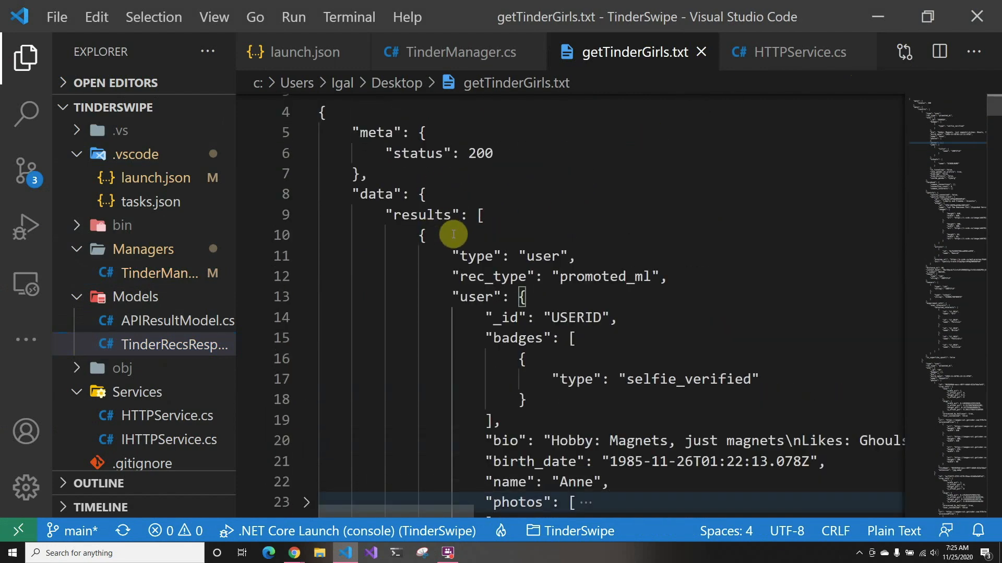
{"action": "mouse_move", "coordinate": [443, 302]}
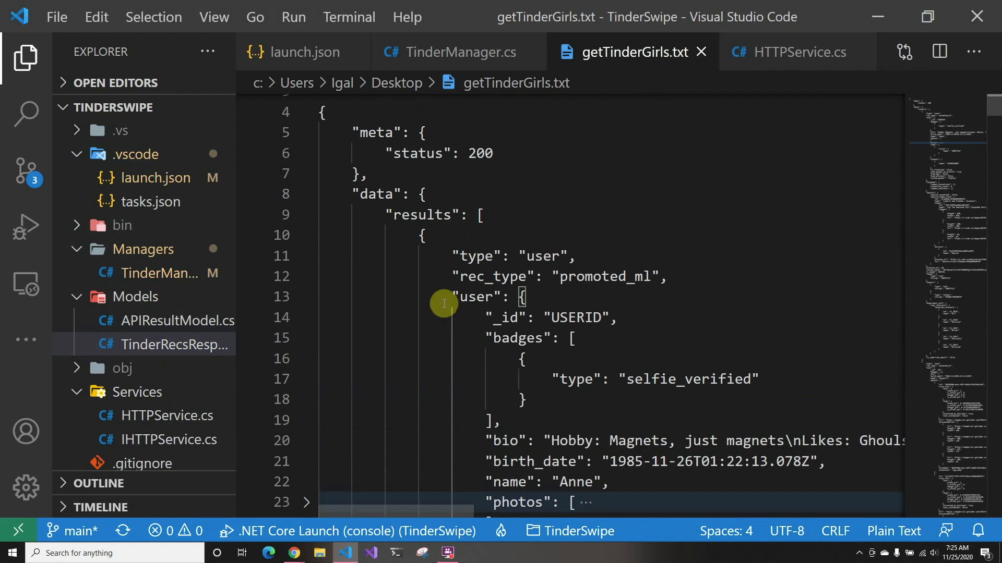
{"action": "mouse_move", "coordinate": [537, 341]}
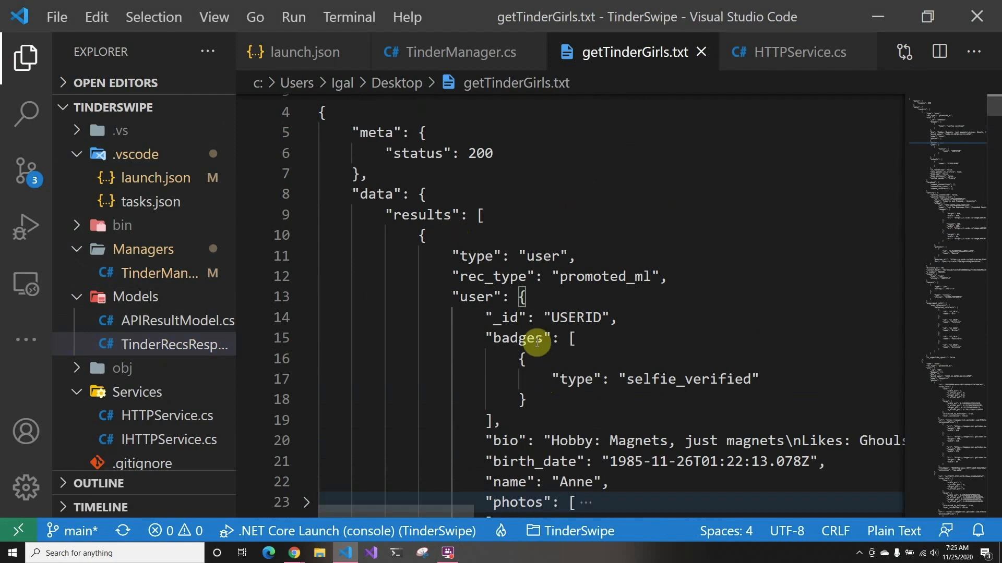
{"action": "mouse_move", "coordinate": [581, 284]}
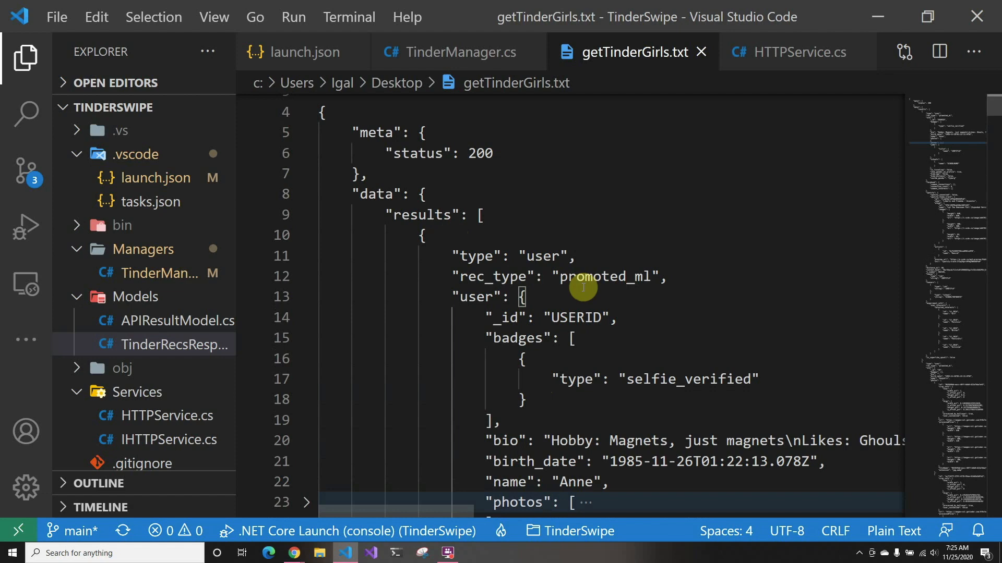
{"action": "mouse_move", "coordinate": [580, 291]}
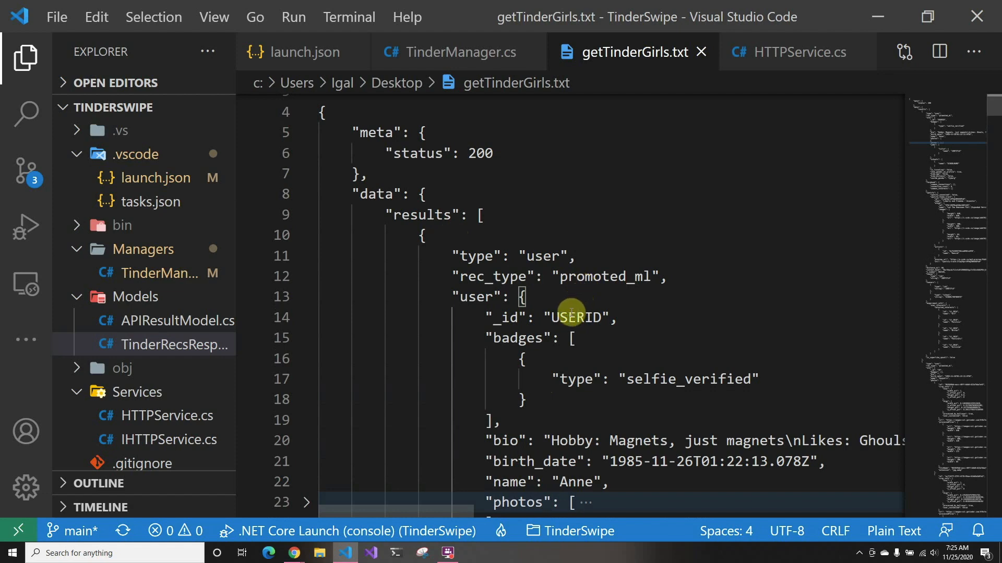
{"action": "scroll", "scroll_direction": "down", "scroll_amount": 3}
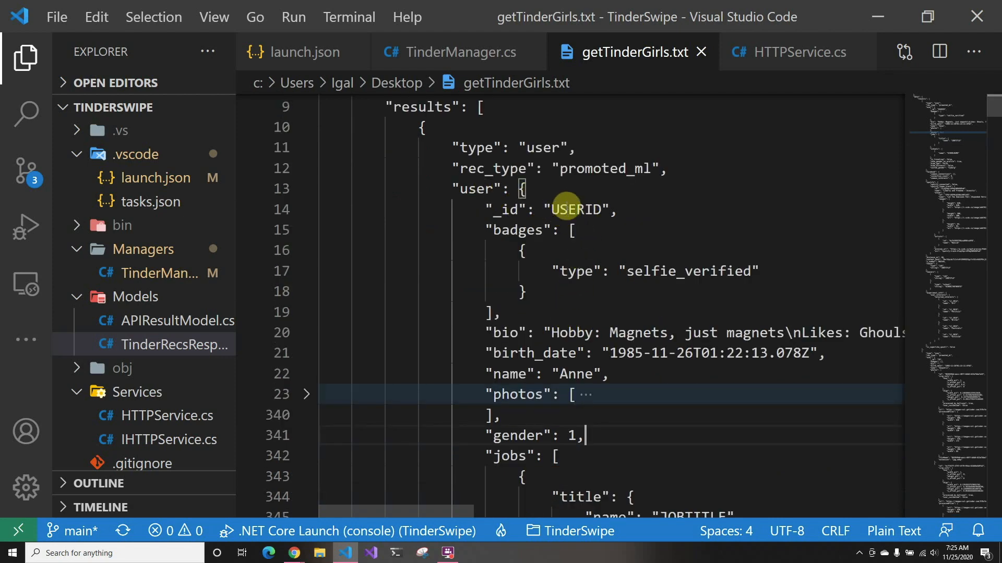
{"action": "mouse_move", "coordinate": [567, 230]}
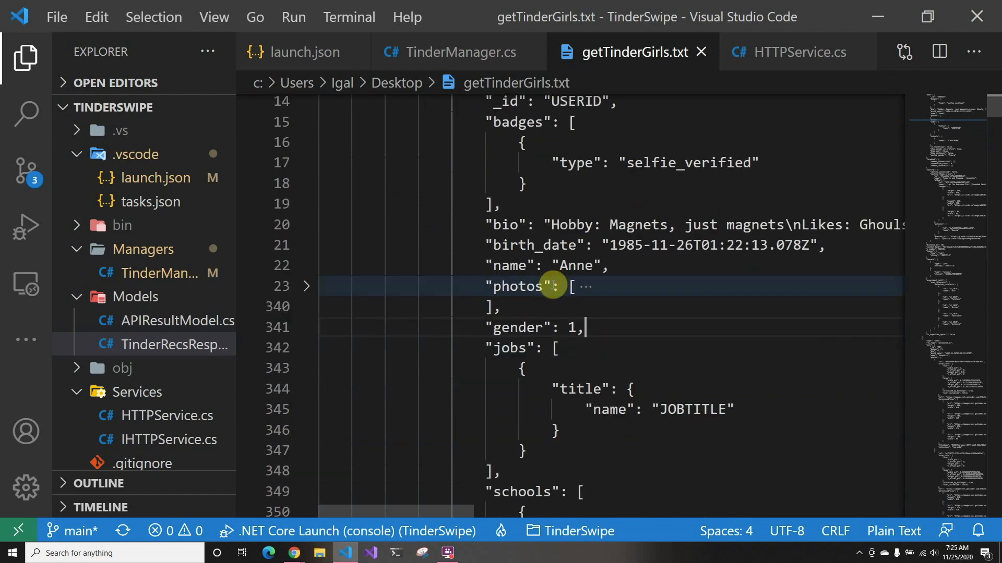
{"action": "scroll", "scroll_direction": "down", "scroll_amount": 3}
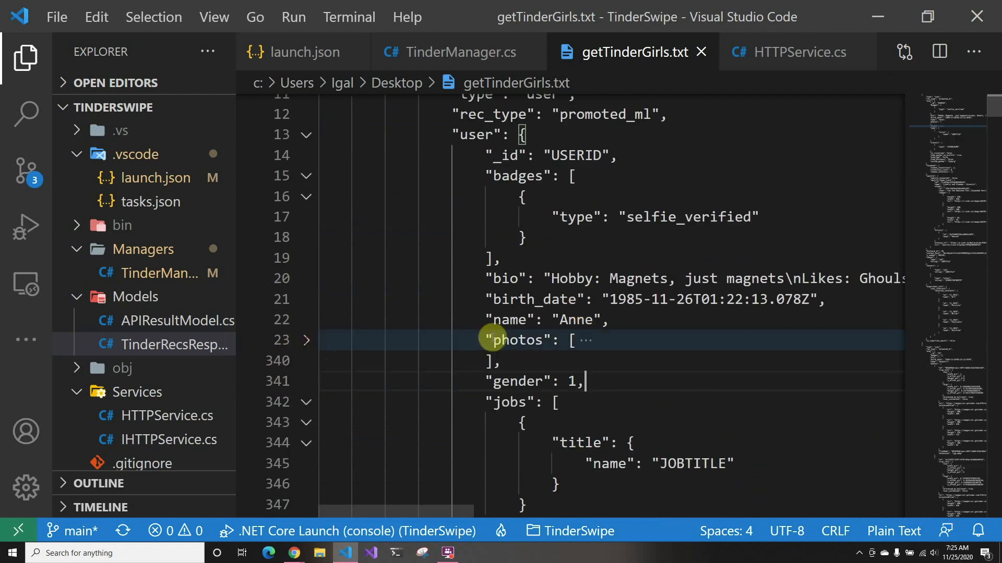
{"action": "scroll", "scroll_direction": "down", "scroll_amount": 3}
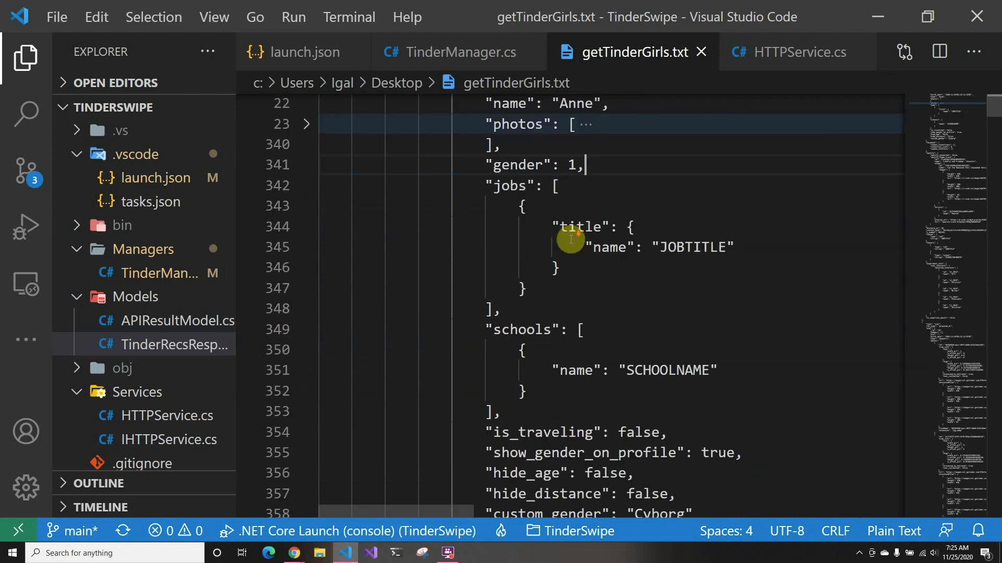
{"action": "scroll", "scroll_direction": "down", "scroll_amount": 3}
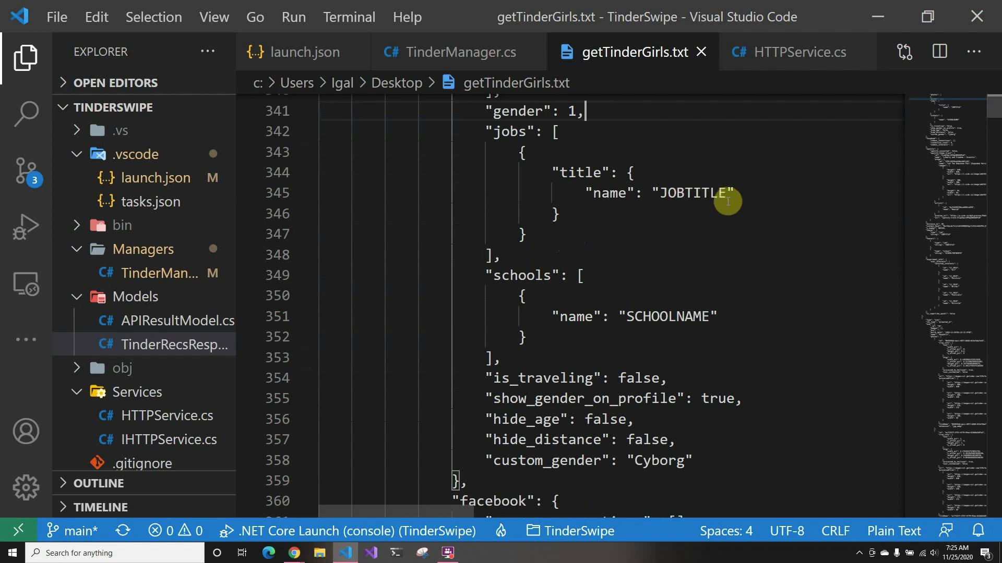
{"action": "scroll", "scroll_direction": "down", "scroll_amount": 3}
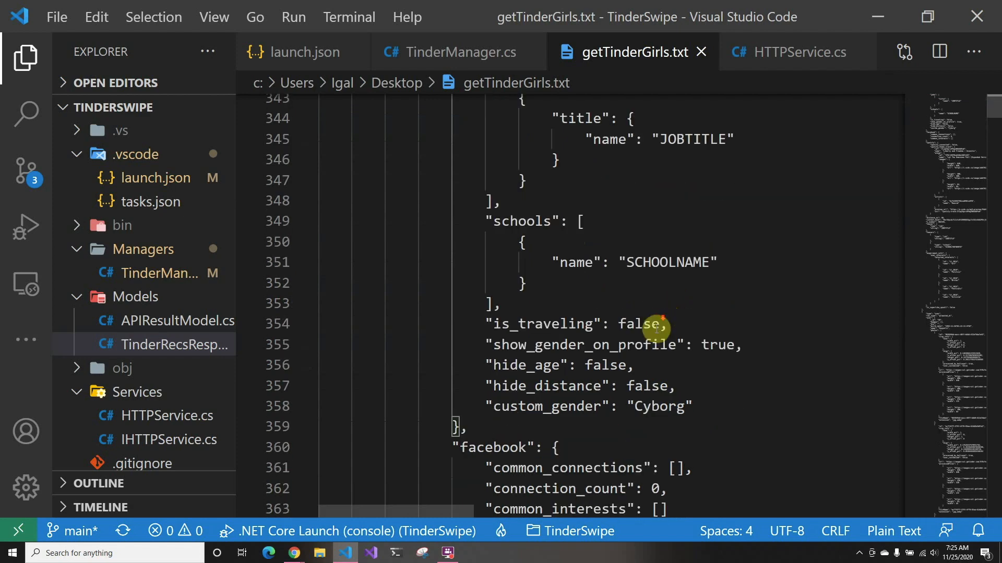
{"action": "scroll", "scroll_direction": "down", "scroll_amount": 3}
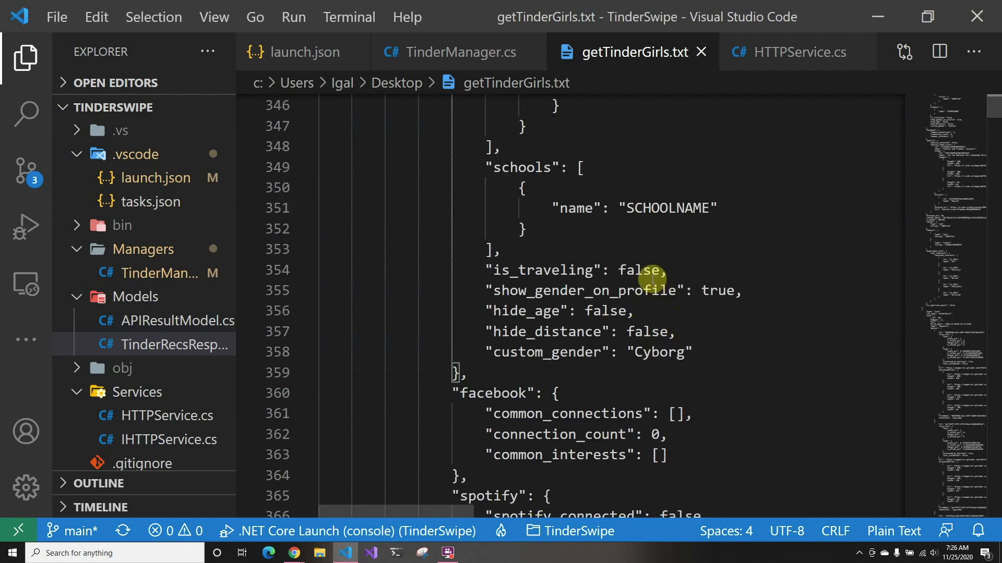
{"action": "mouse_move", "coordinate": [639, 301]}
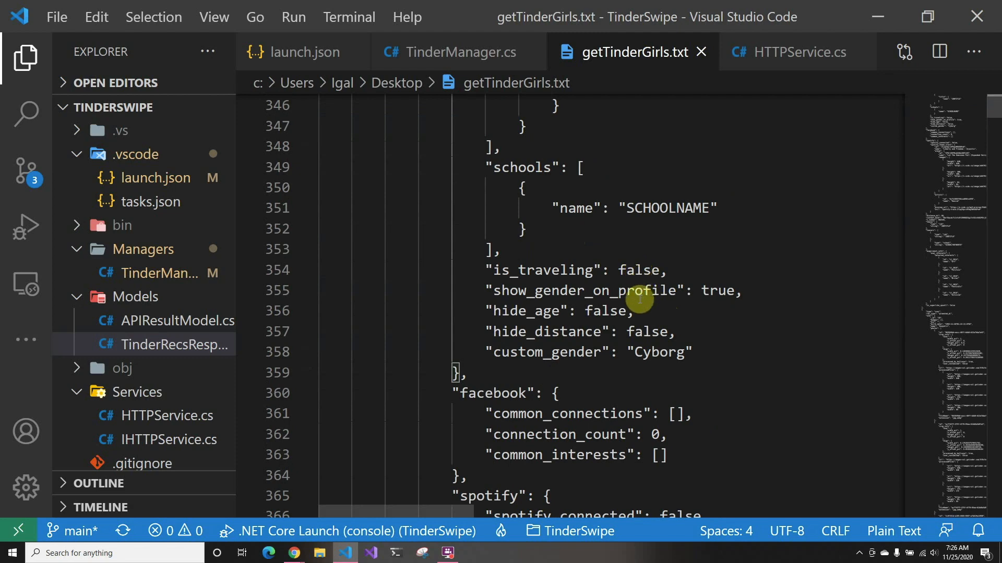
{"action": "mouse_move", "coordinate": [626, 310]}
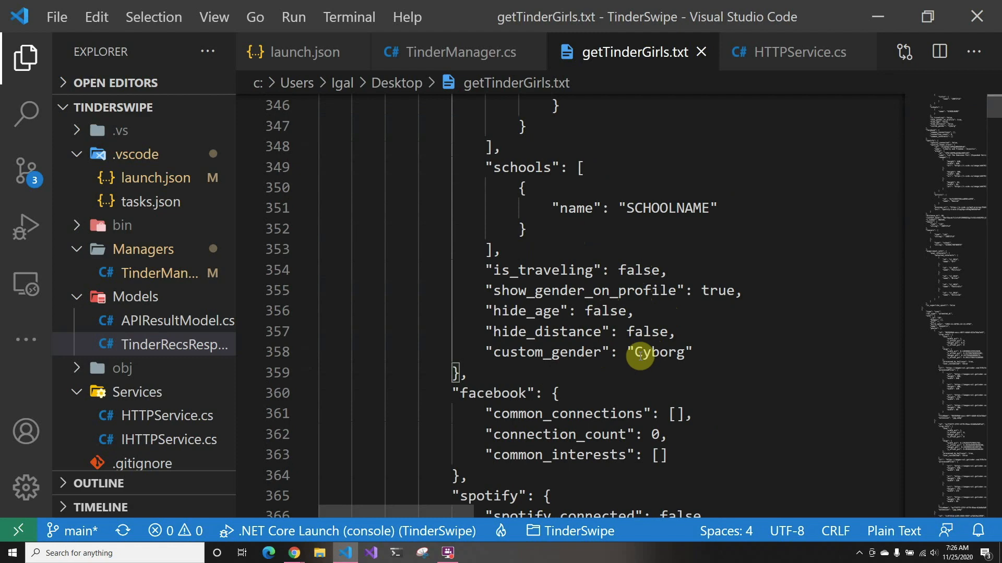
{"action": "scroll", "scroll_direction": "down", "scroll_amount": 3}
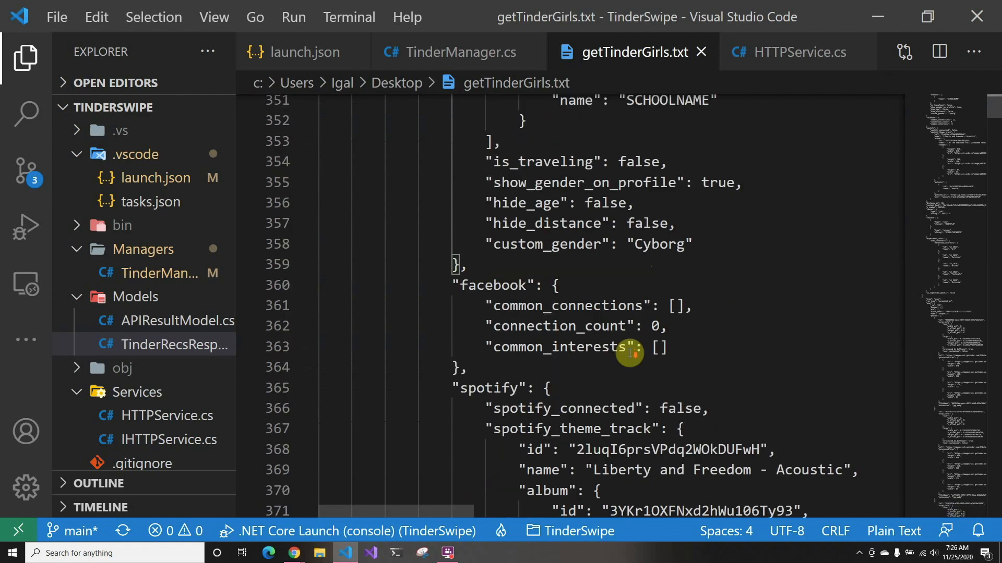
{"action": "mouse_move", "coordinate": [607, 308]}
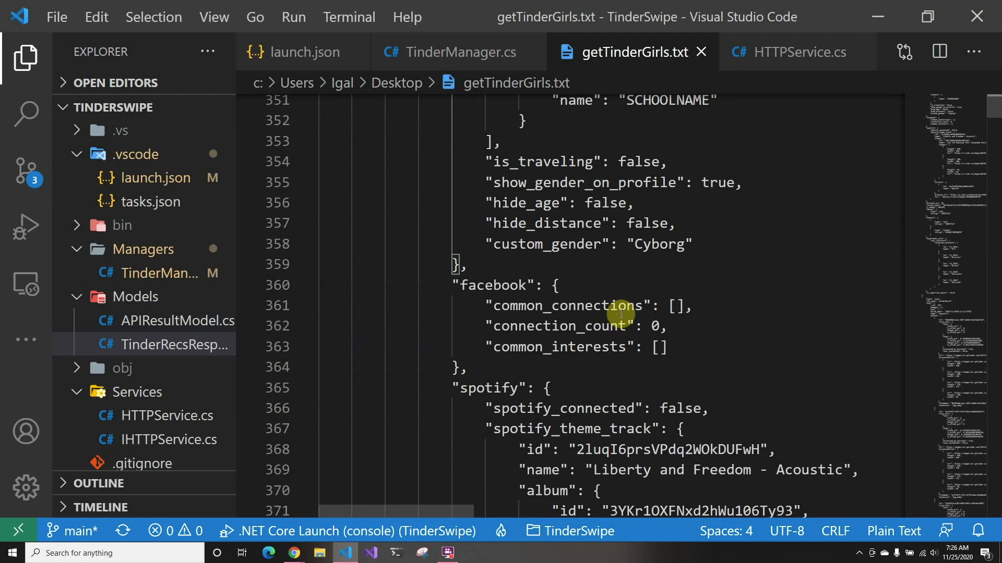
{"action": "mouse_move", "coordinate": [618, 319]}
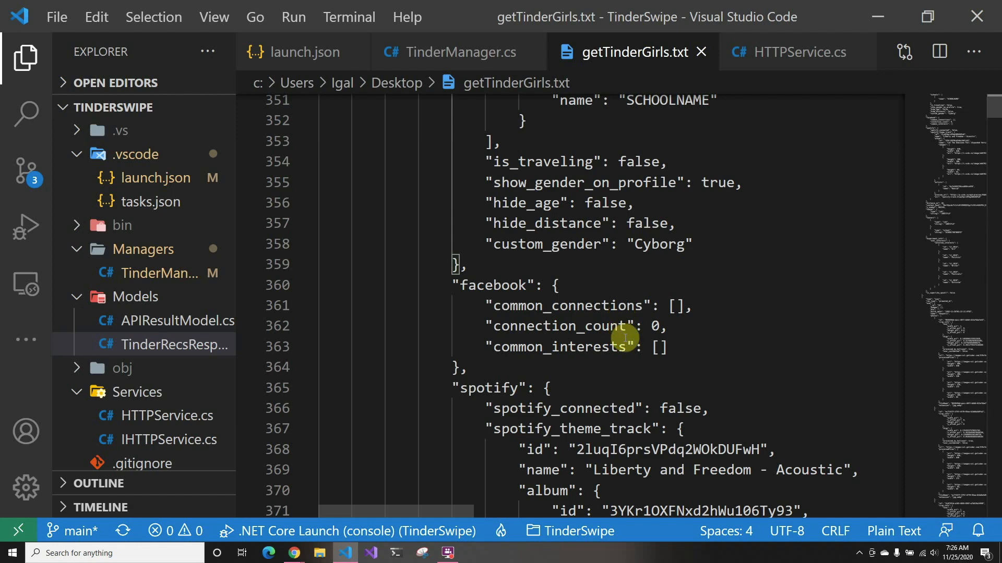
- Scroll the JSON, fold the experiment_info block, and bring up TinderManager.cs
{"action": "scroll", "scroll_direction": "down", "scroll_amount": 3}
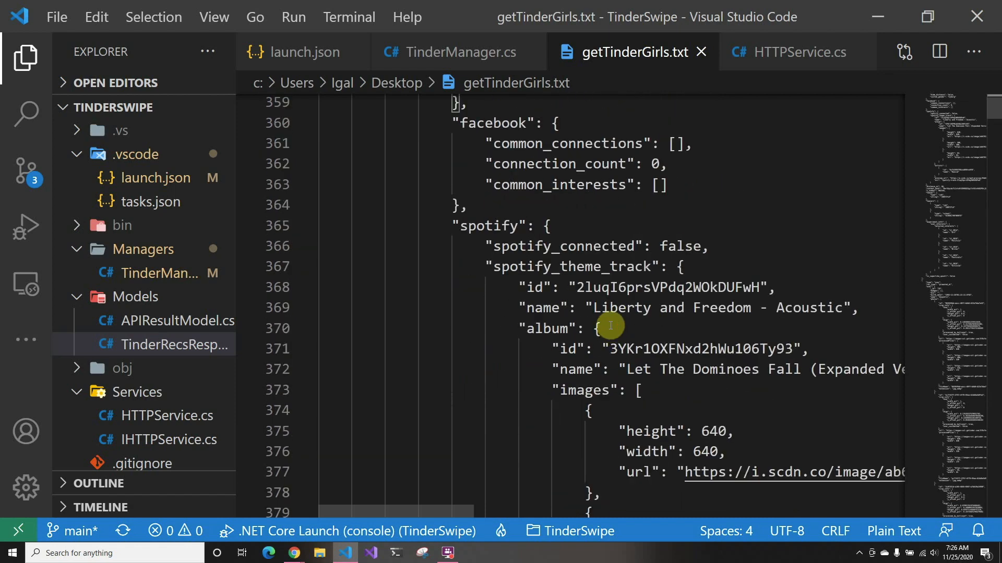
{"action": "mouse_move", "coordinate": [606, 222]}
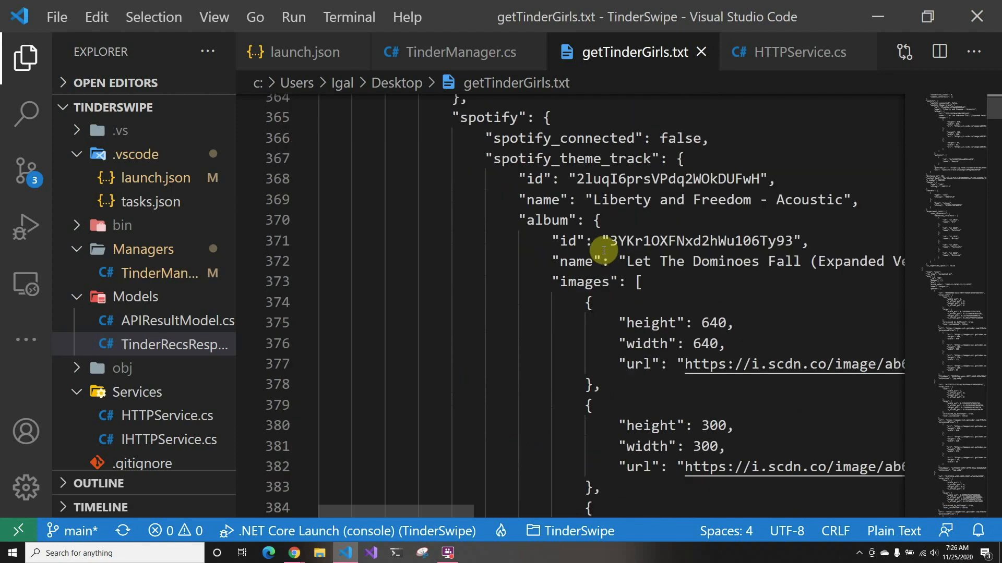
{"action": "left_click", "coordinate": [306, 120]}
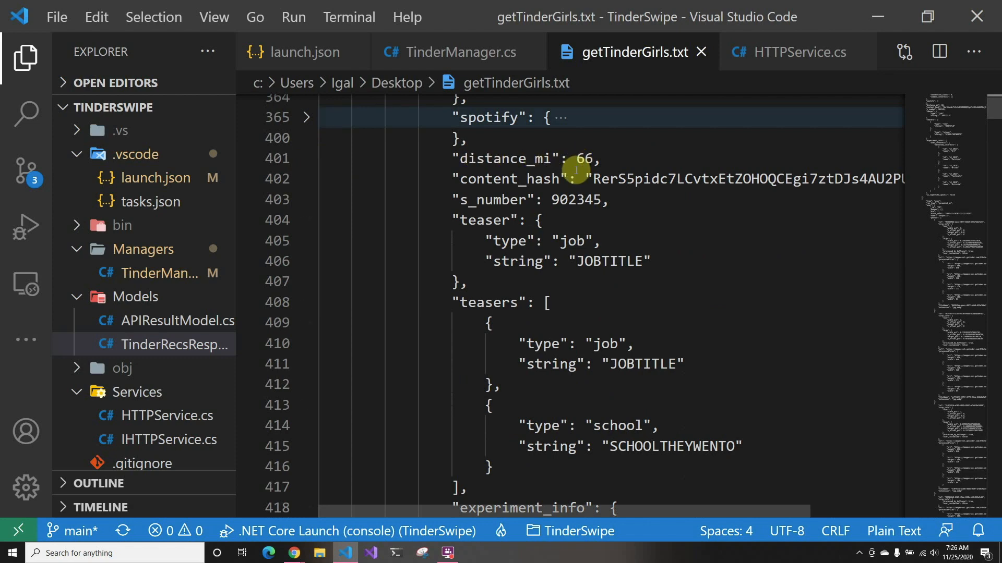
{"action": "mouse_move", "coordinate": [570, 200]}
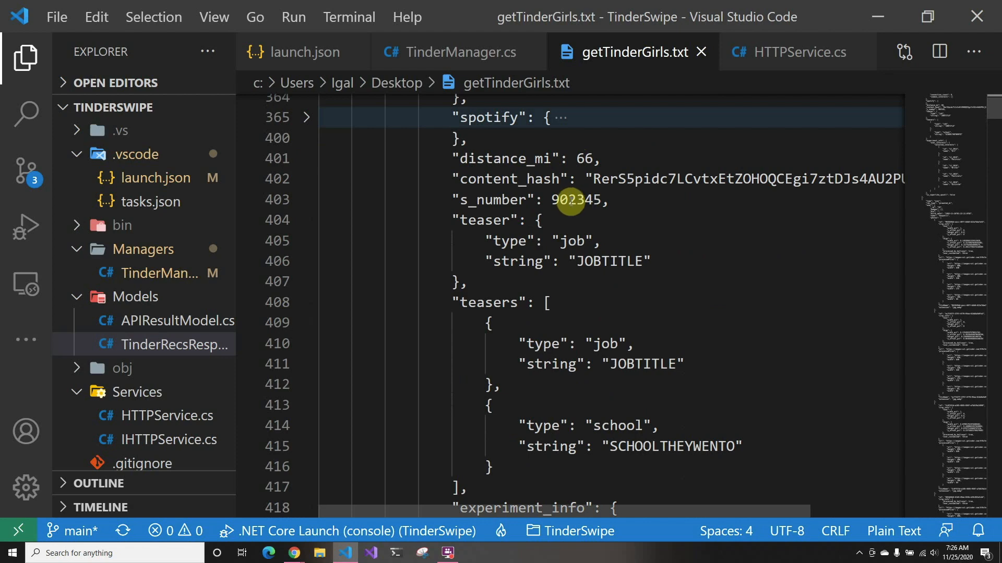
{"action": "mouse_move", "coordinate": [567, 216]}
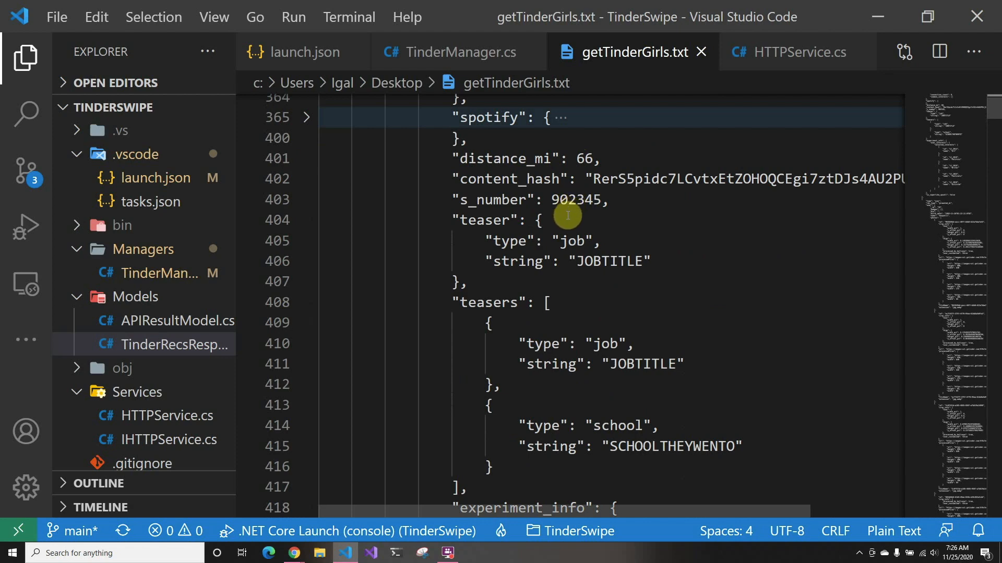
{"action": "scroll", "scroll_direction": "down", "scroll_amount": 3}
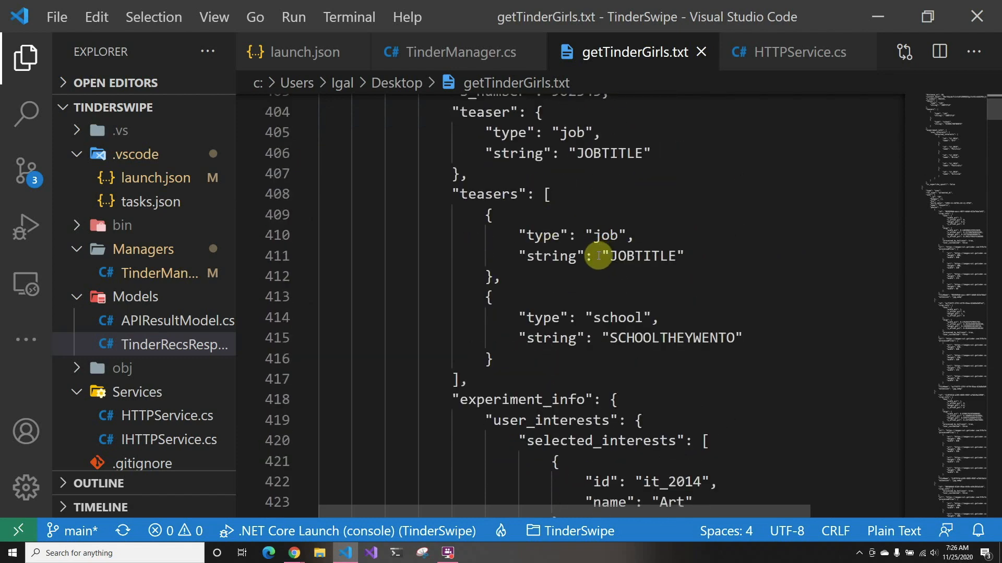
{"action": "scroll", "scroll_direction": "down", "scroll_amount": 3}
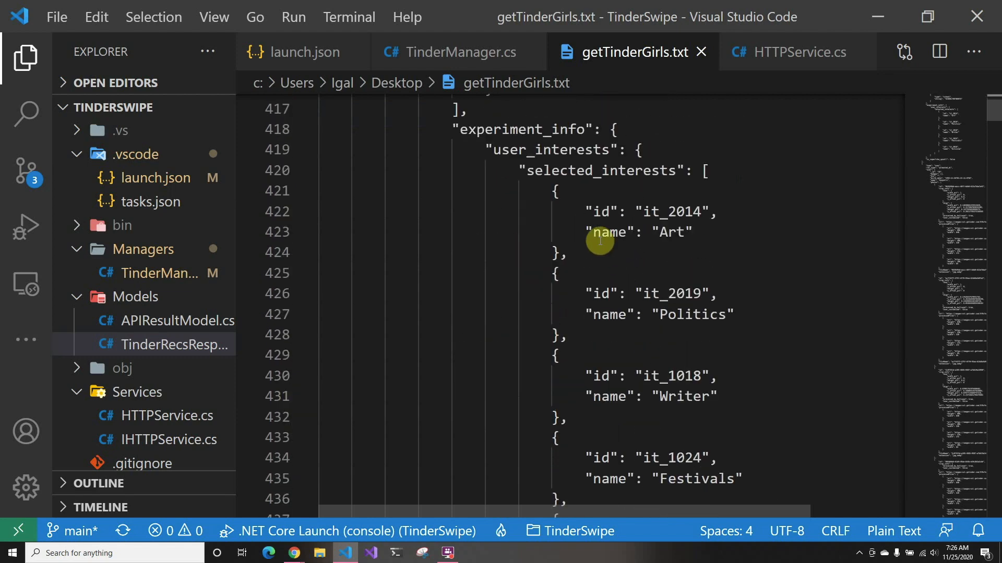
{"action": "mouse_move", "coordinate": [545, 134]}
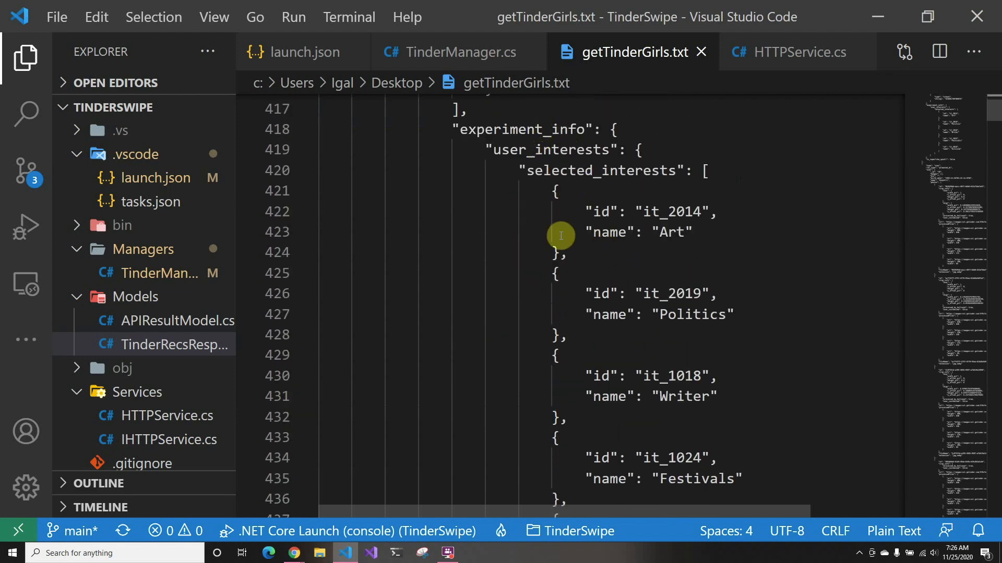
{"action": "scroll", "scroll_direction": "down", "scroll_amount": 3}
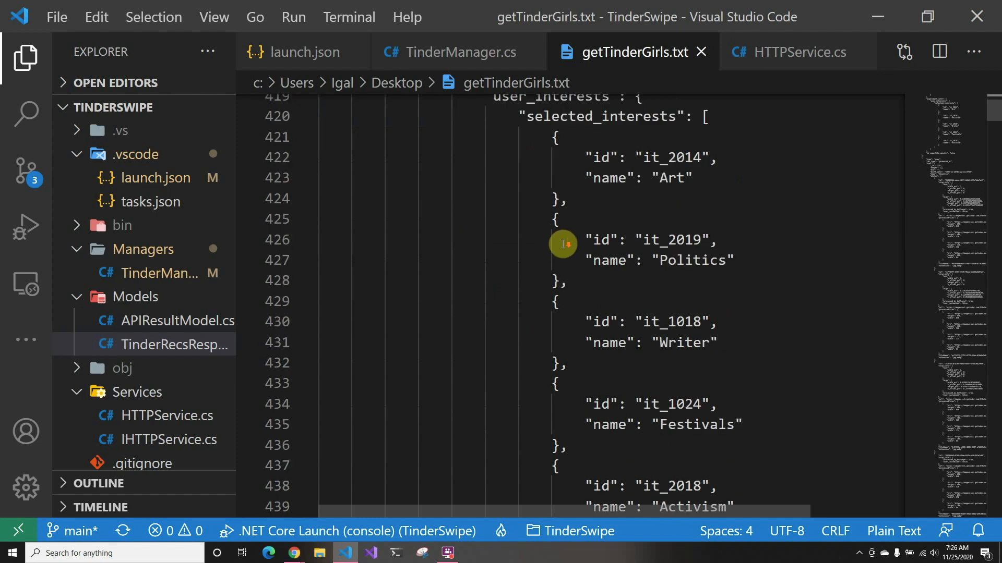
{"action": "scroll", "scroll_direction": "down", "scroll_amount": 3}
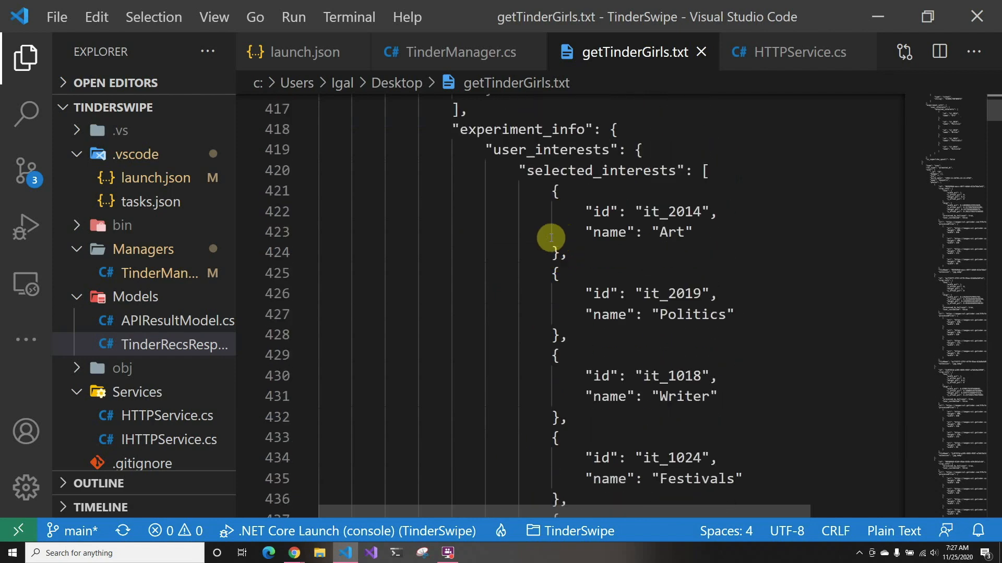
{"action": "left_click", "coordinate": [307, 129]}
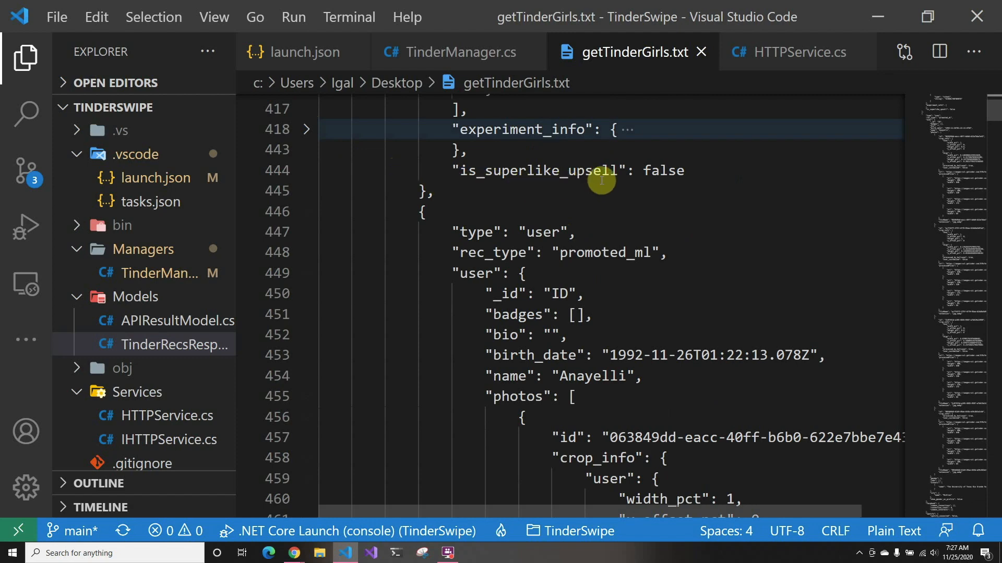
{"action": "mouse_move", "coordinate": [686, 144]}
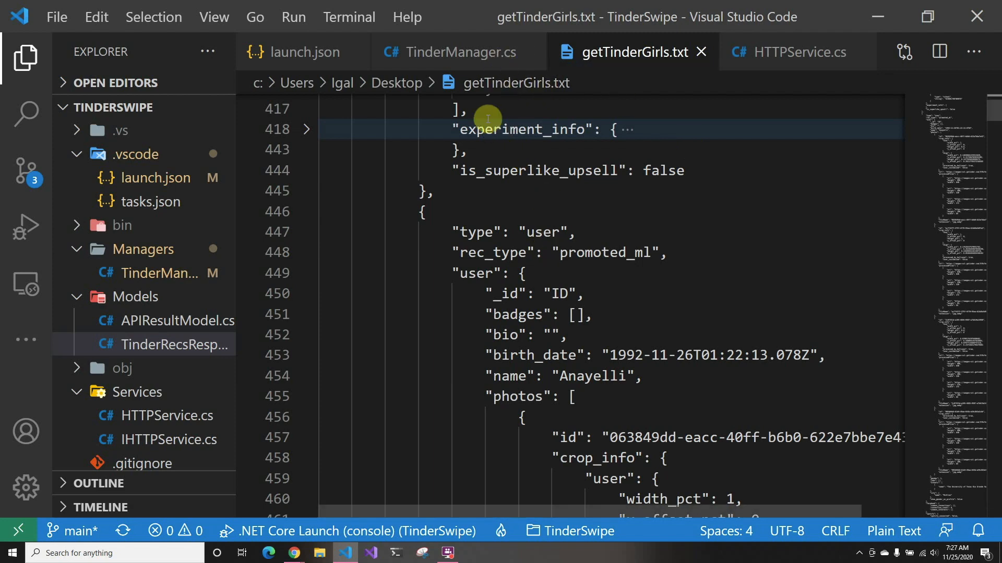
{"action": "left_click", "coordinate": [458, 52]}
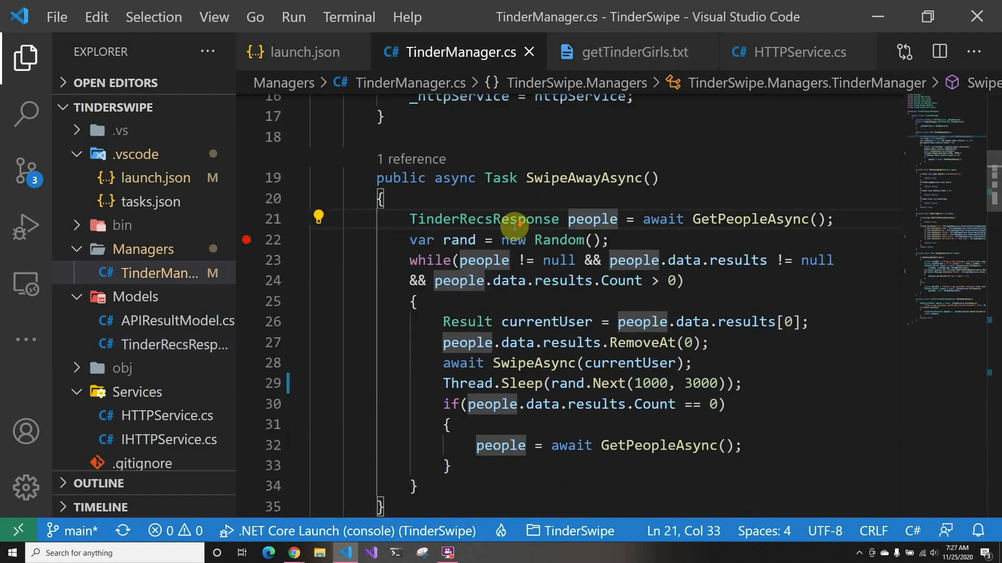
{"action": "mouse_move", "coordinate": [484, 218]}
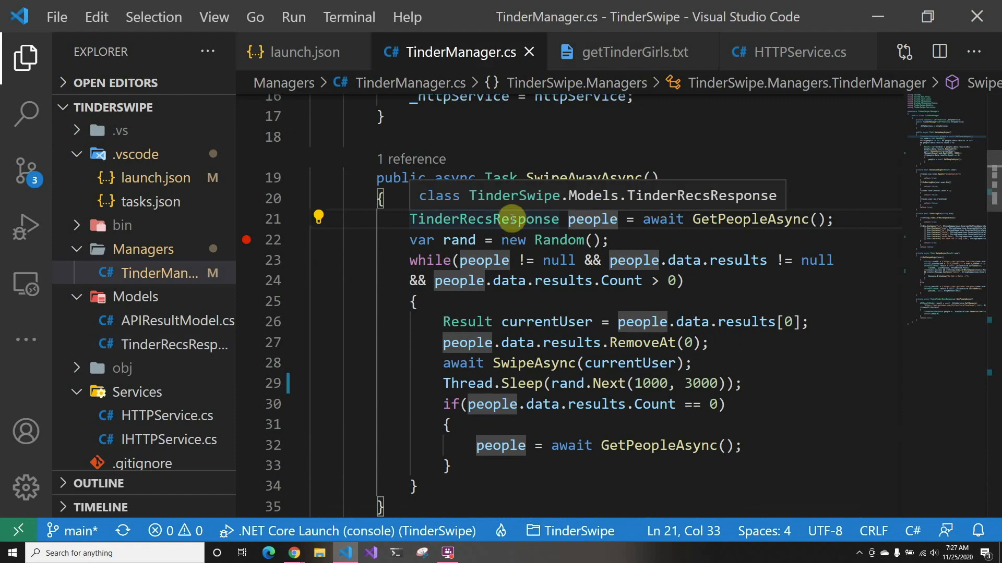
{"action": "mouse_move", "coordinate": [533, 299]}
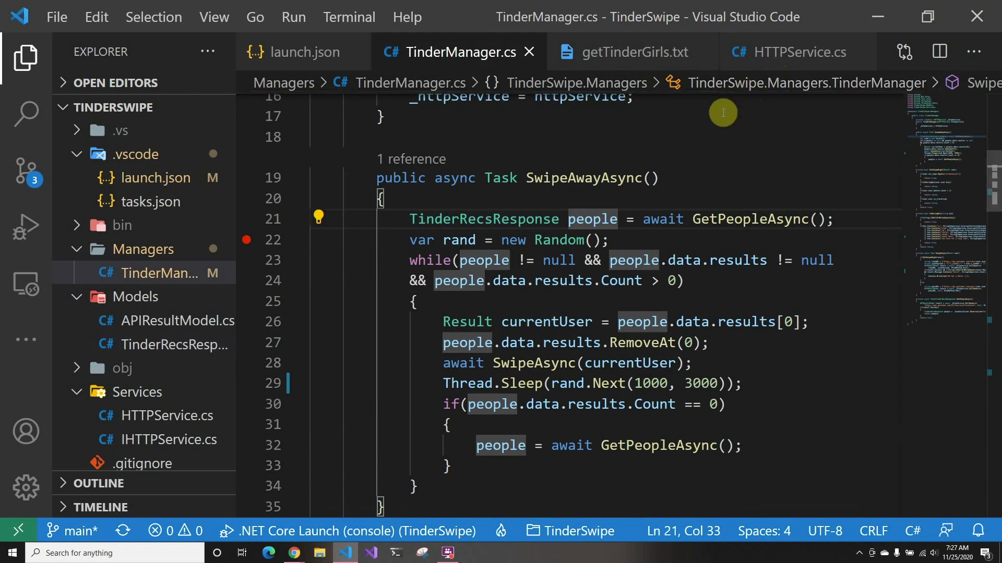
{"action": "mouse_move", "coordinate": [861, 57]}
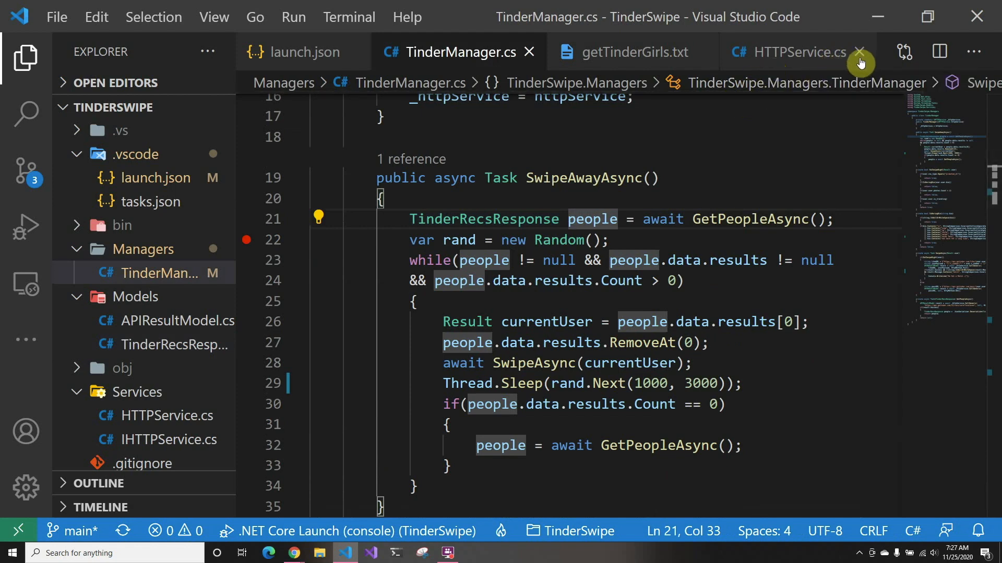
- Close HTTPService.cs and scroll TinderManager.cs down to where DoISwipeRight begins
{"action": "left_click", "coordinate": [860, 52]}
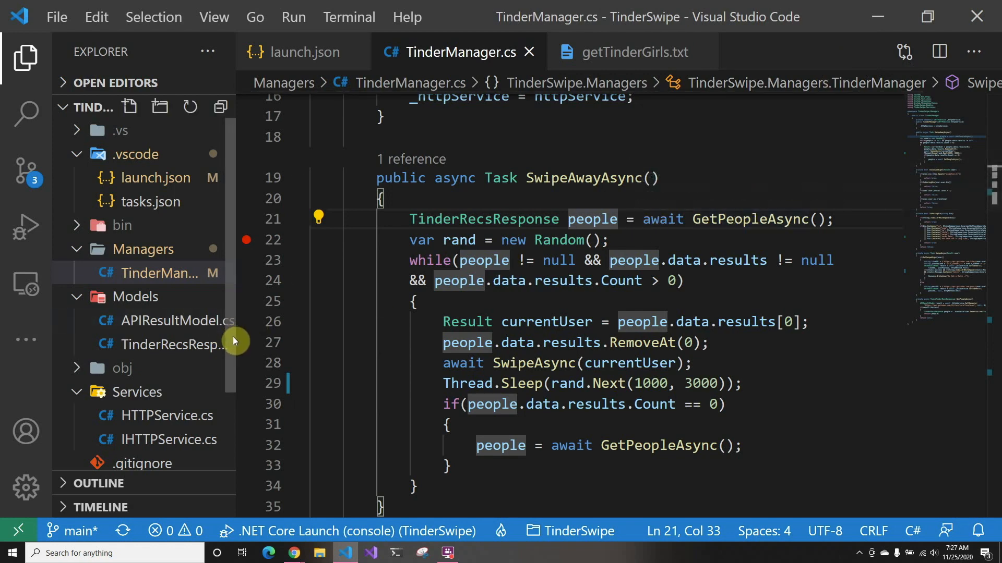
{"action": "mouse_move", "coordinate": [234, 341]}
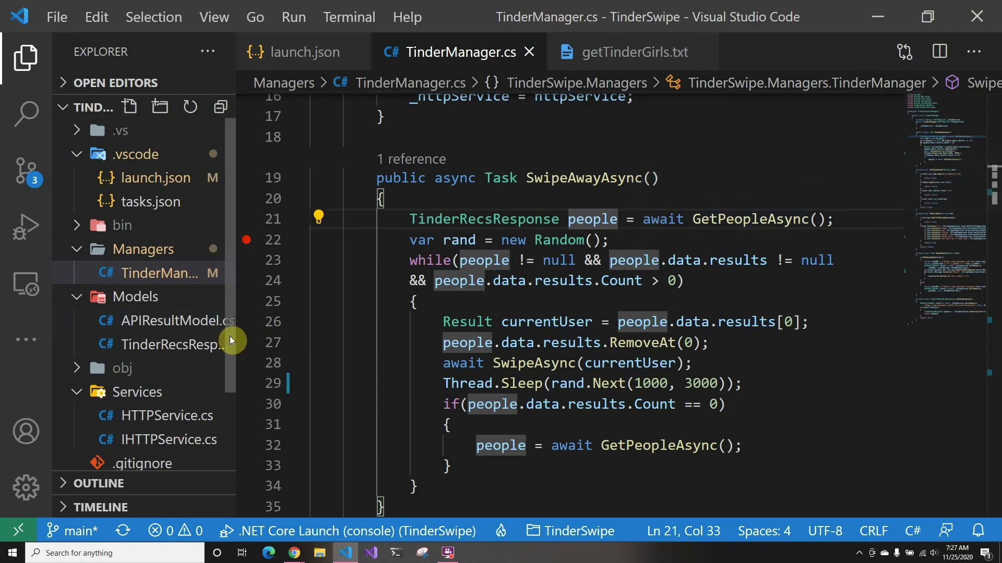
{"action": "mouse_move", "coordinate": [230, 347]}
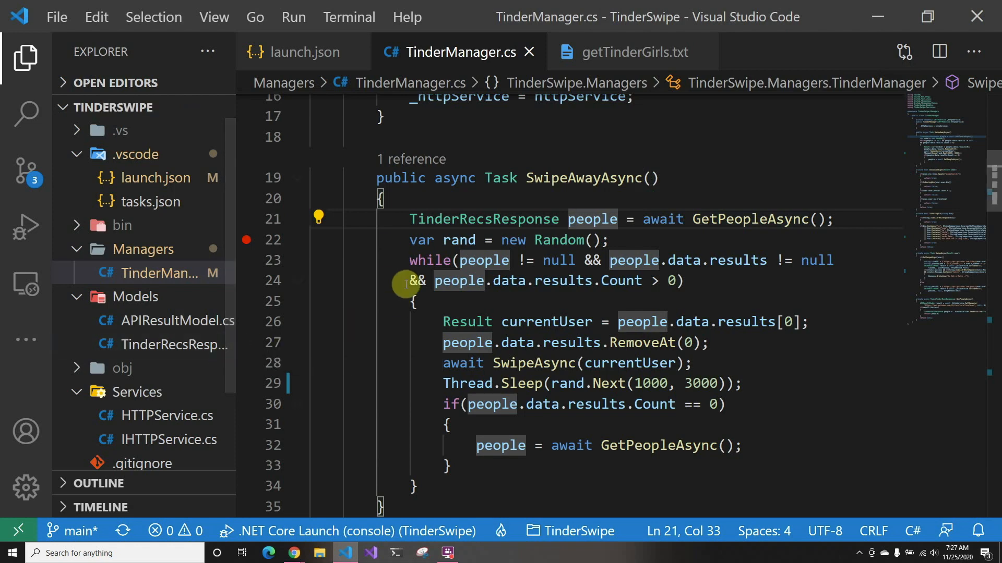
{"action": "mouse_move", "coordinate": [745, 219]}
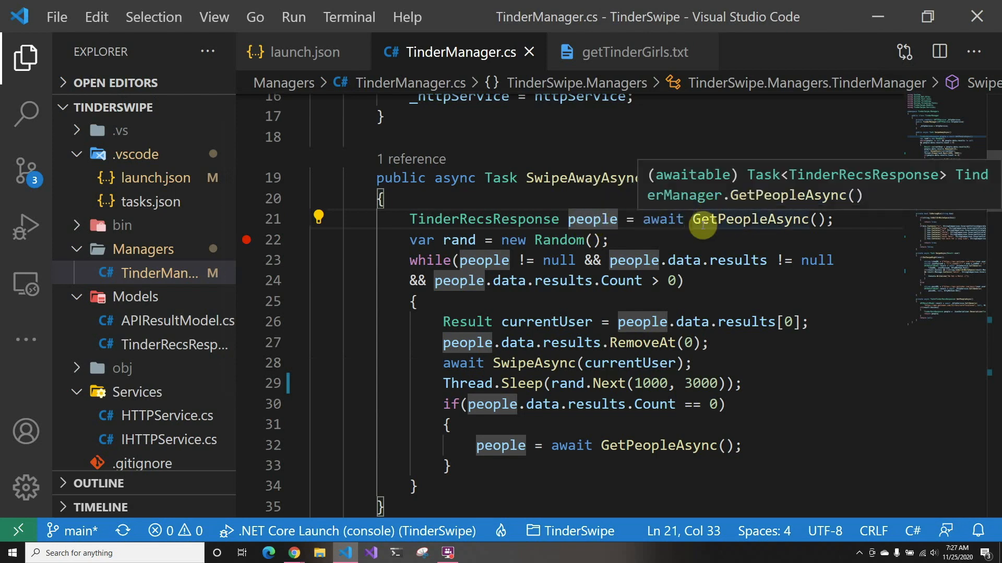
{"action": "mouse_move", "coordinate": [469, 245]}
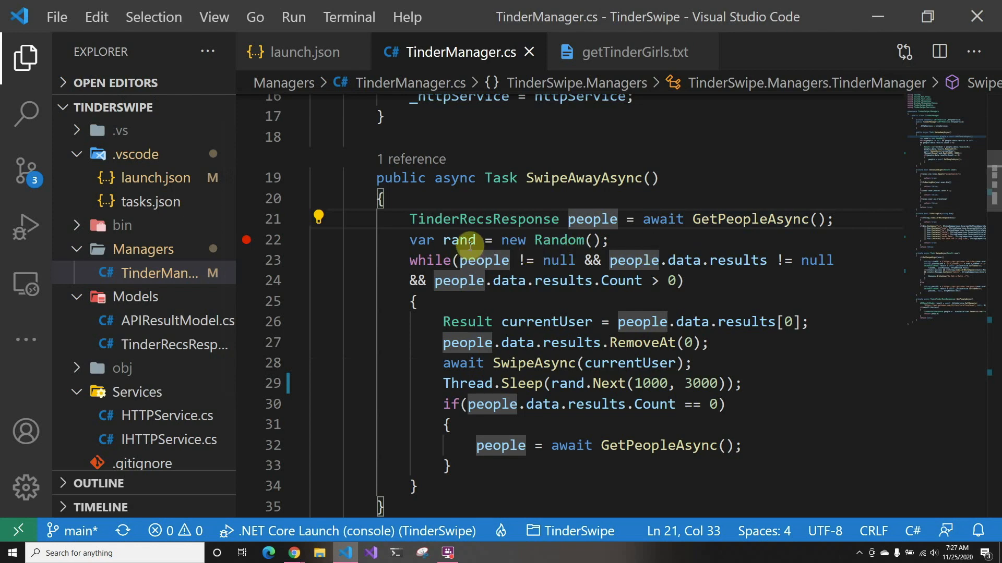
{"action": "mouse_move", "coordinate": [476, 280]}
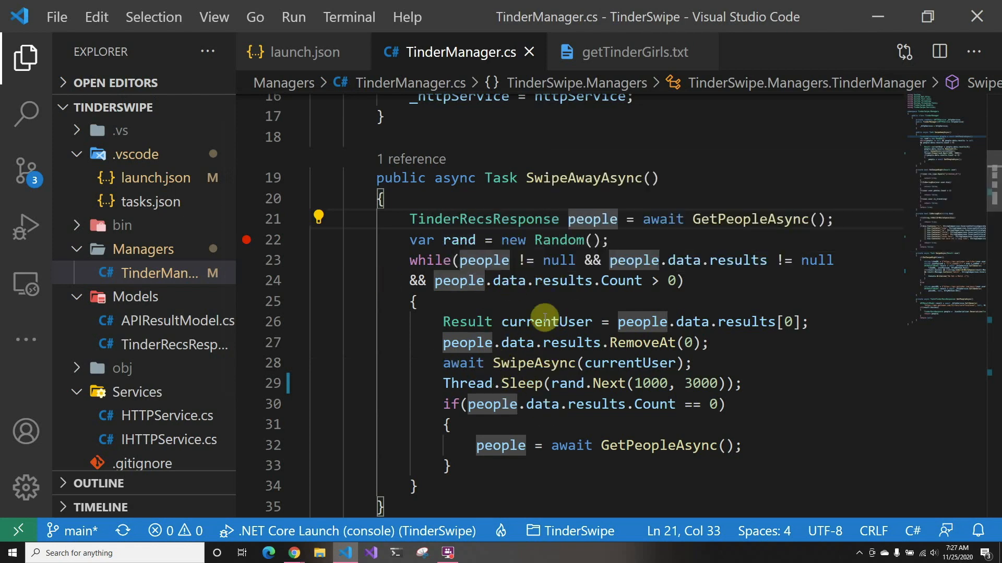
{"action": "scroll", "scroll_direction": "down", "scroll_amount": 3}
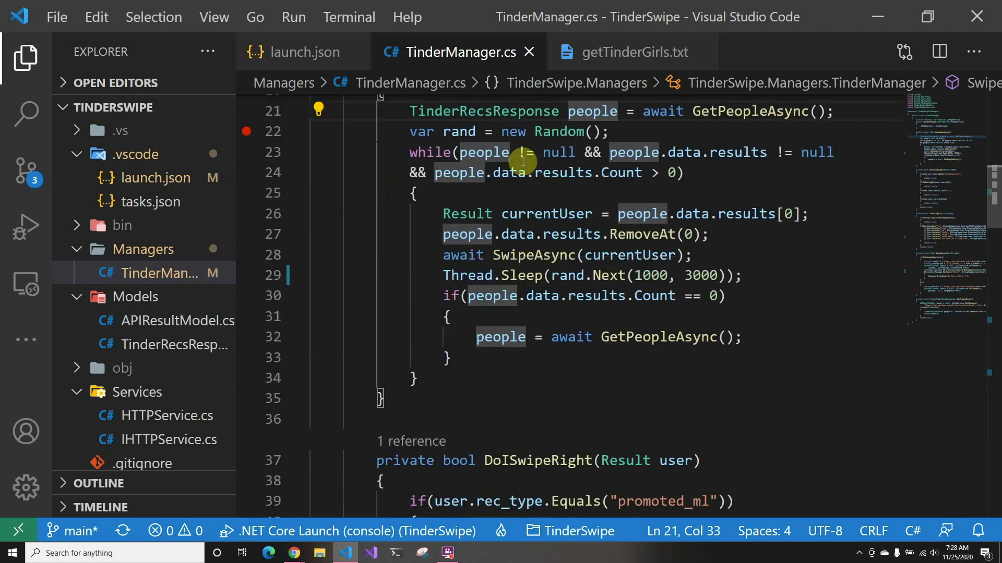
{"action": "mouse_move", "coordinate": [569, 219]}
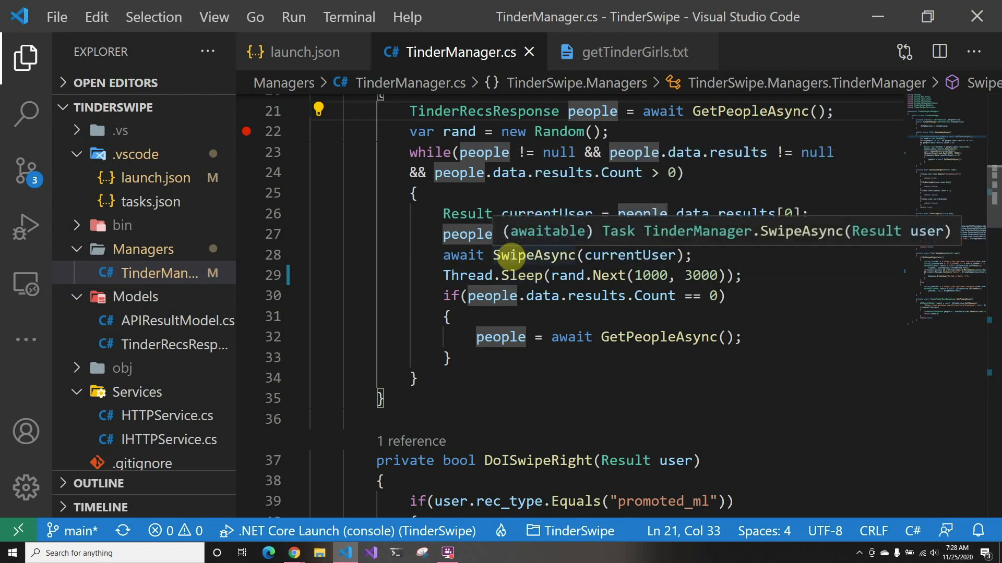
- Jump to SwipeAsync's implementation, then on to DoISwipeRight's implementation
{"action": "right_click", "coordinate": [511, 256]}
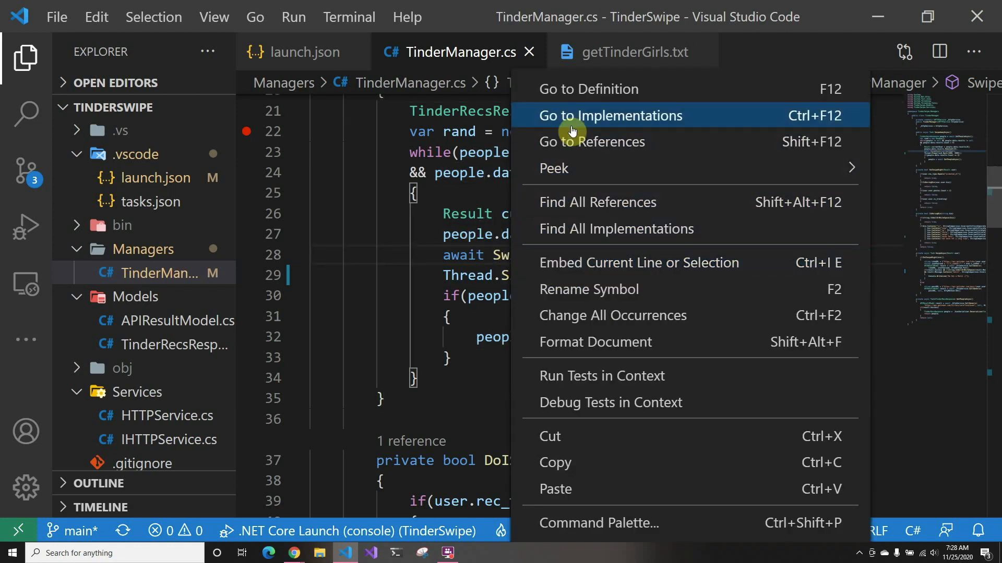
{"action": "left_click", "coordinate": [610, 116]}
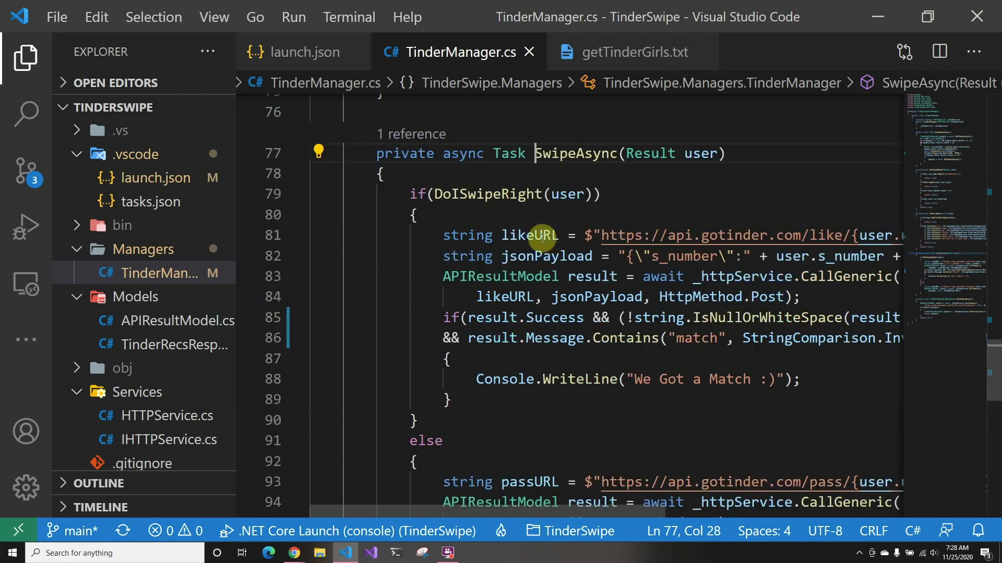
{"action": "right_click", "coordinate": [495, 195]}
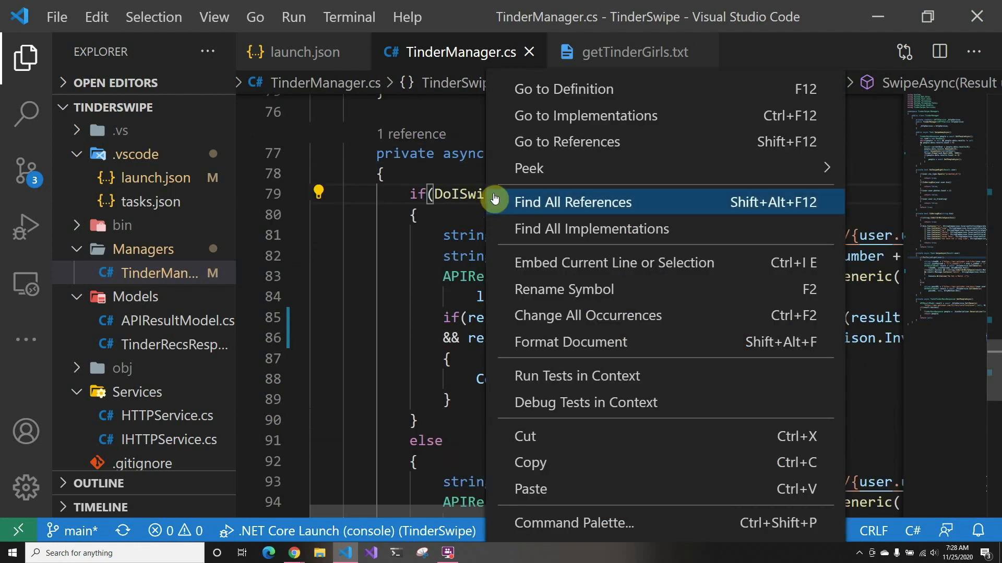
{"action": "mouse_move", "coordinate": [584, 116]}
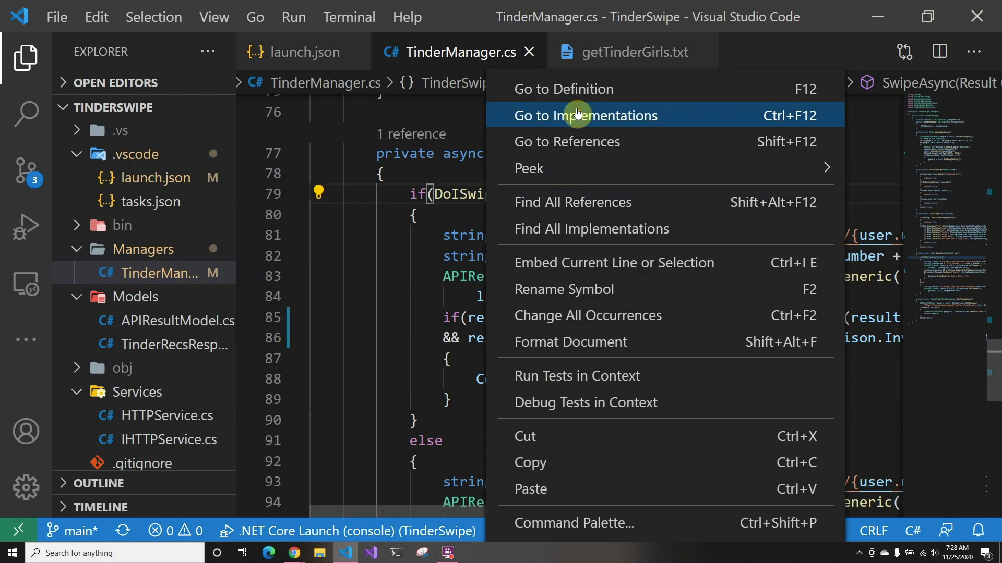
{"action": "left_click", "coordinate": [584, 115]}
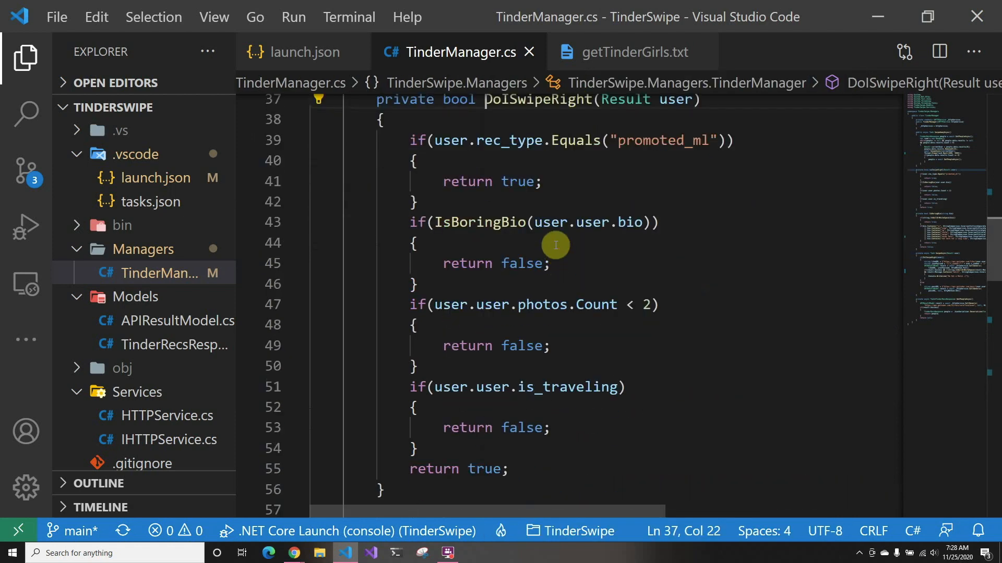
{"action": "mouse_move", "coordinate": [647, 146]}
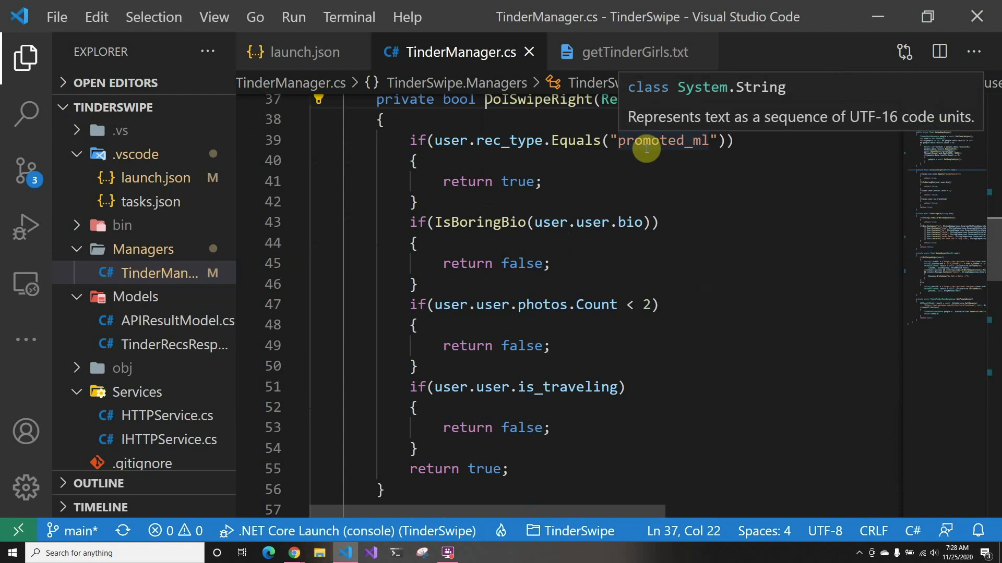
{"action": "mouse_move", "coordinate": [633, 222]}
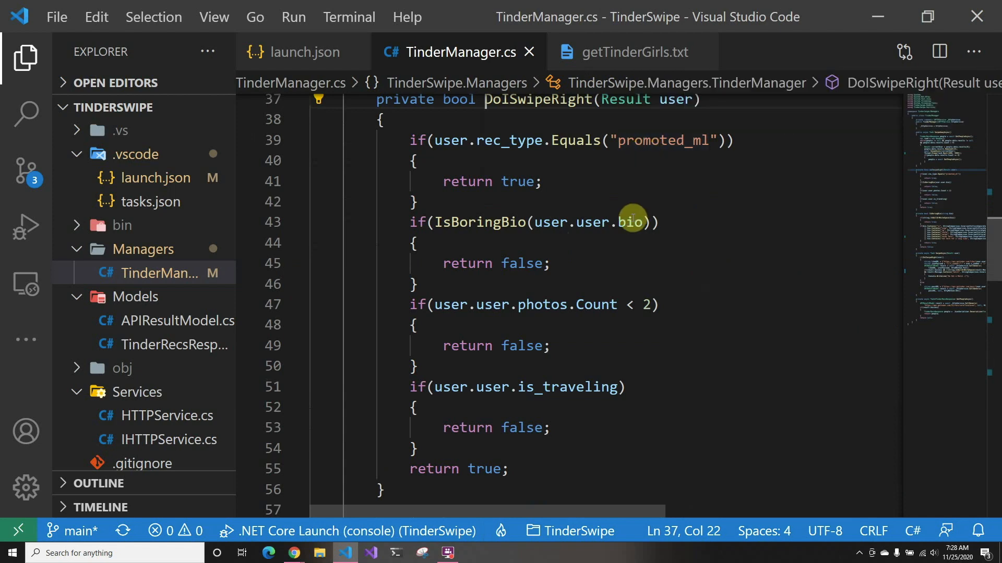
{"action": "mouse_move", "coordinate": [577, 253]}
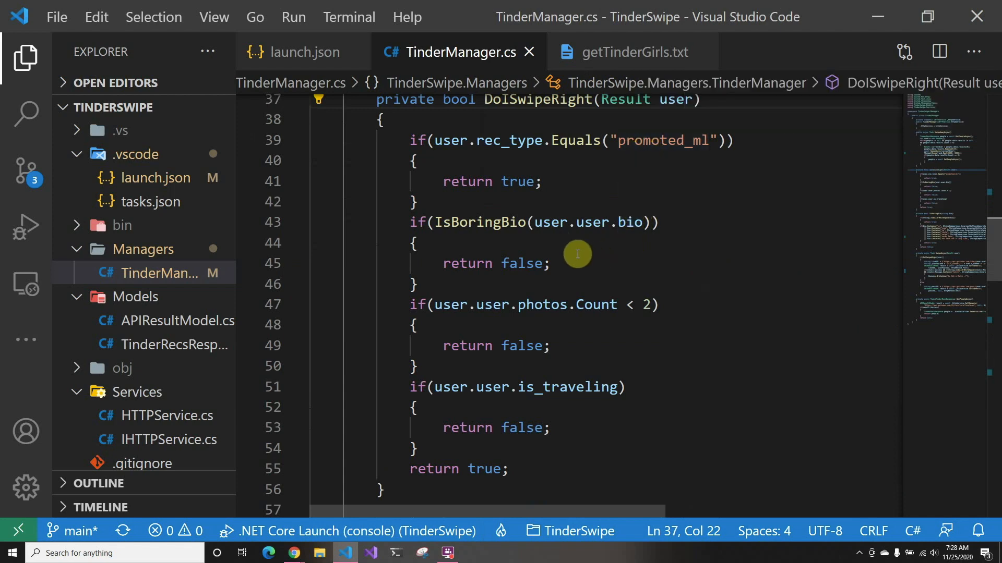
{"action": "mouse_move", "coordinate": [501, 222]}
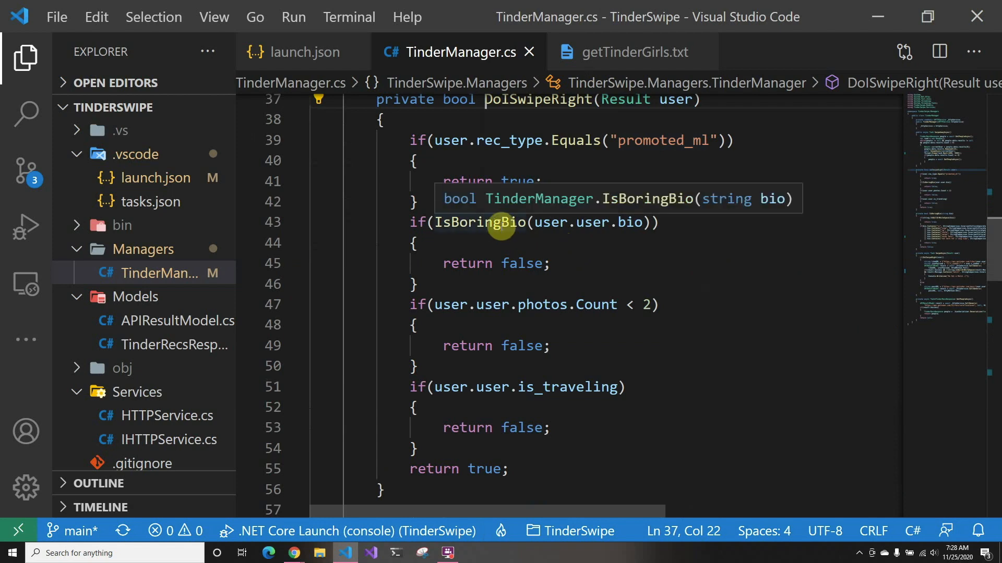
- Go to IsBoringBio's definition and read its sc, snap, ig, insta and swipe checks
{"action": "right_click", "coordinate": [500, 227]}
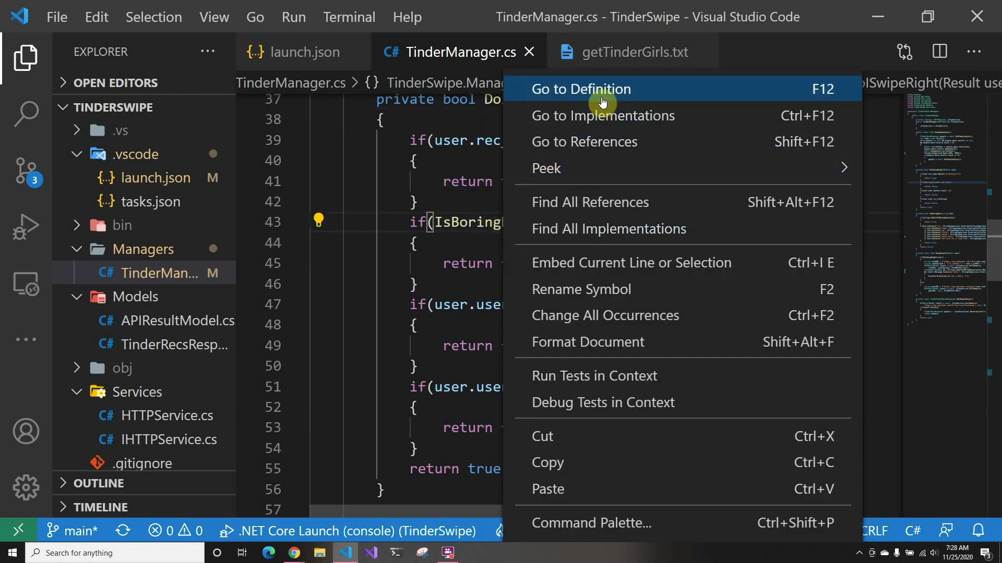
{"action": "mouse_move", "coordinate": [495, 225]}
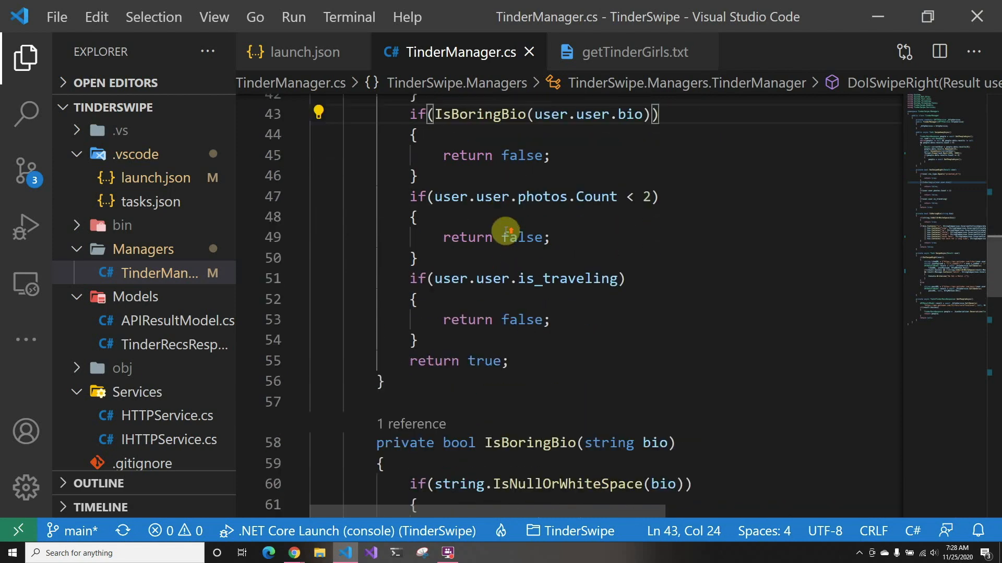
{"action": "scroll", "scroll_direction": "down", "scroll_amount": 3}
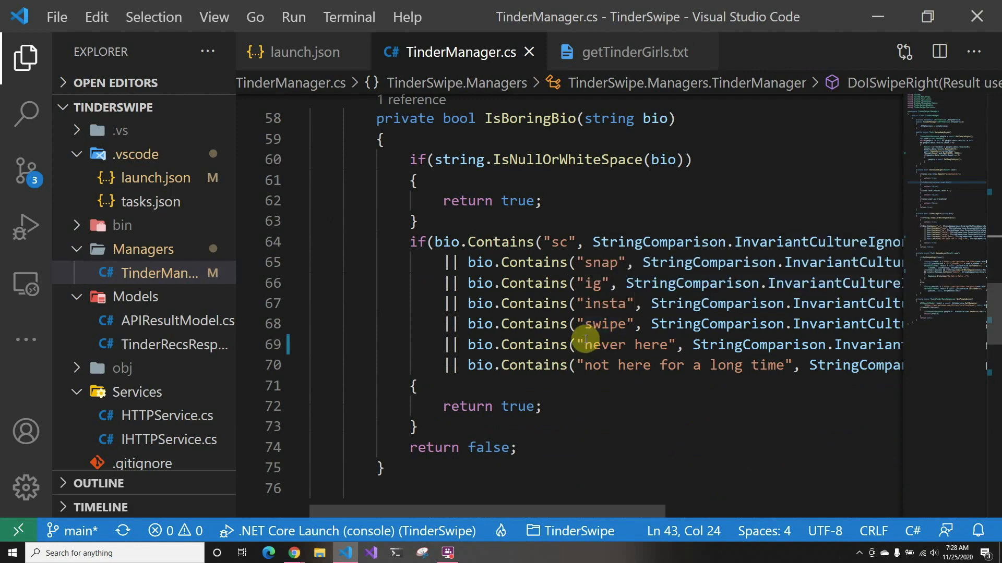
{"action": "mouse_move", "coordinate": [603, 351]}
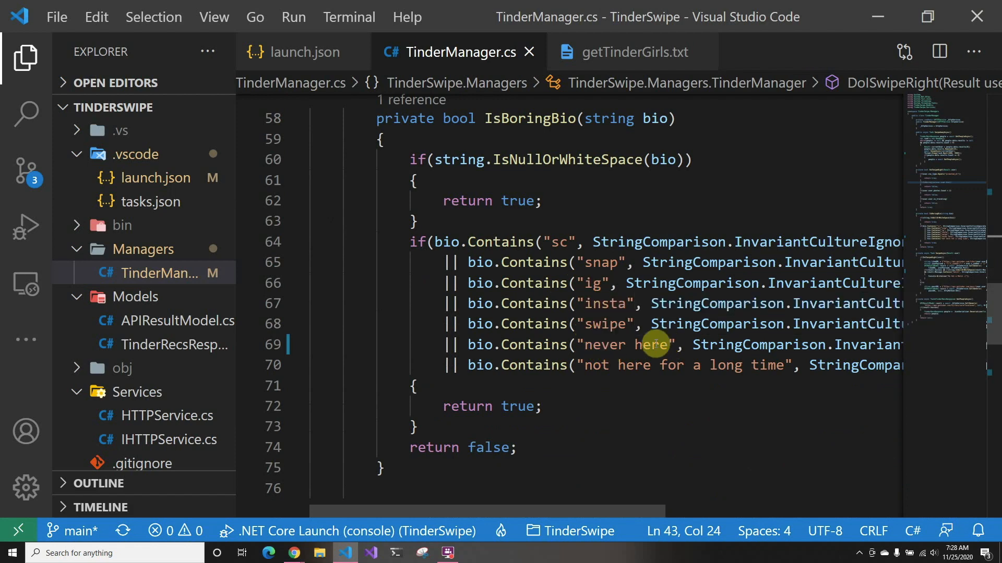
{"action": "mouse_move", "coordinate": [607, 358]}
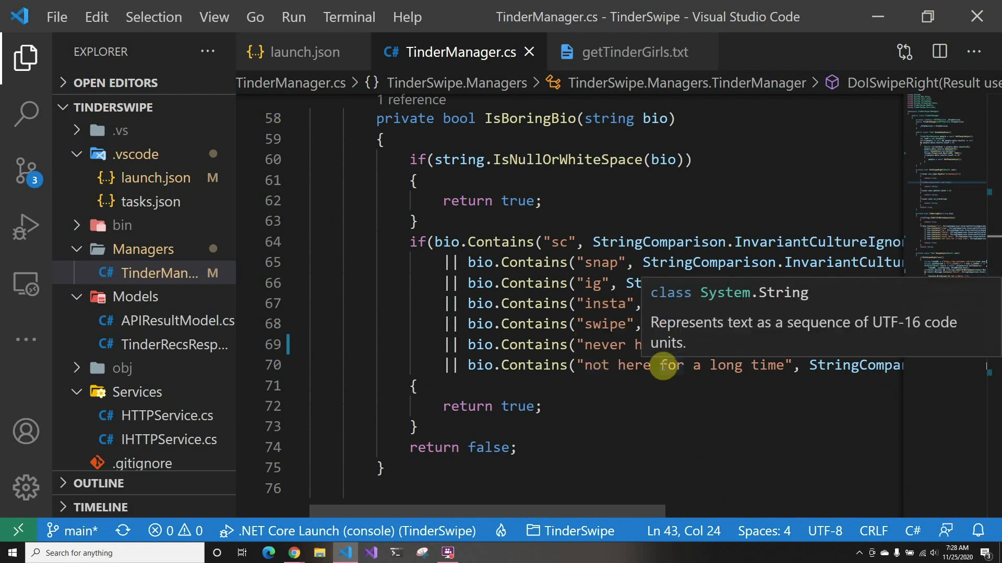
{"action": "mouse_move", "coordinate": [632, 372]}
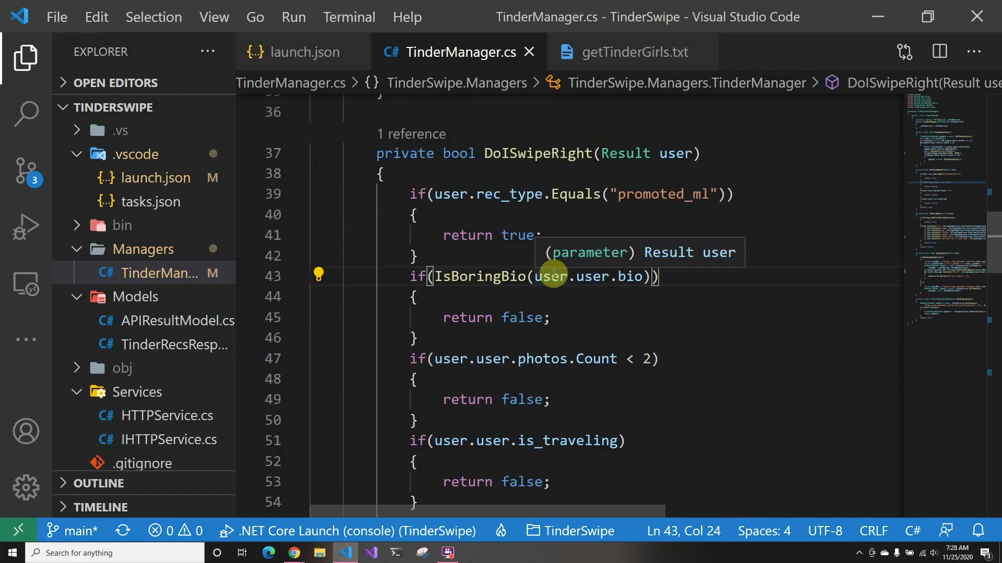
{"action": "mouse_move", "coordinate": [568, 403]}
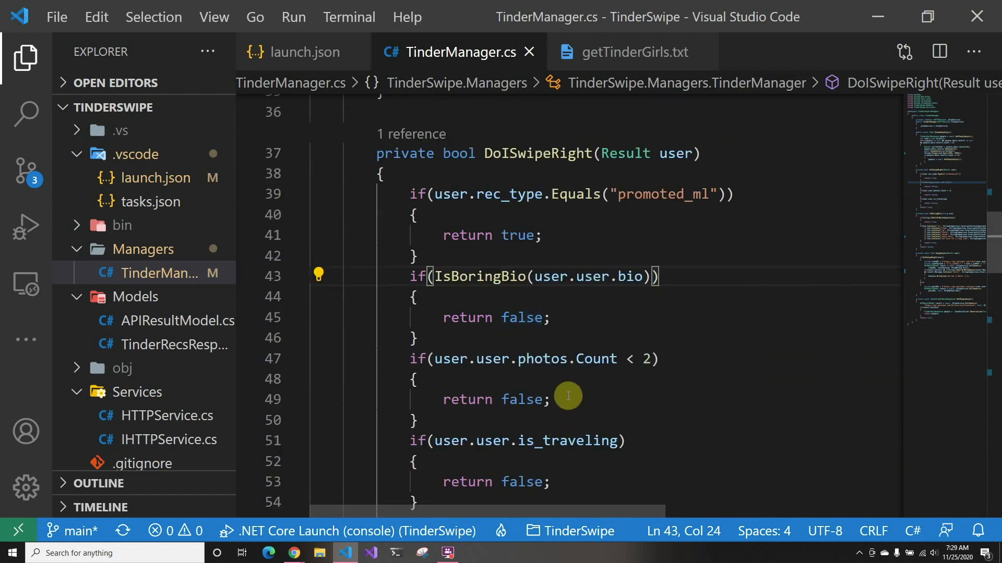
- Scroll through DoISwipeRight's photo-count and travelling checks to the final return true
{"action": "scroll", "scroll_direction": "down", "scroll_amount": 3}
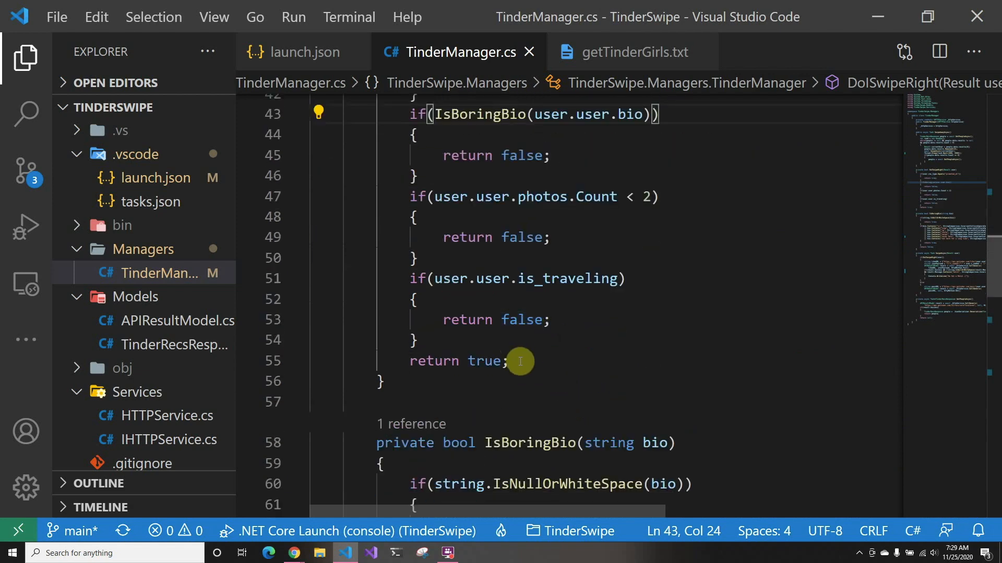
{"action": "mouse_move", "coordinate": [529, 353]}
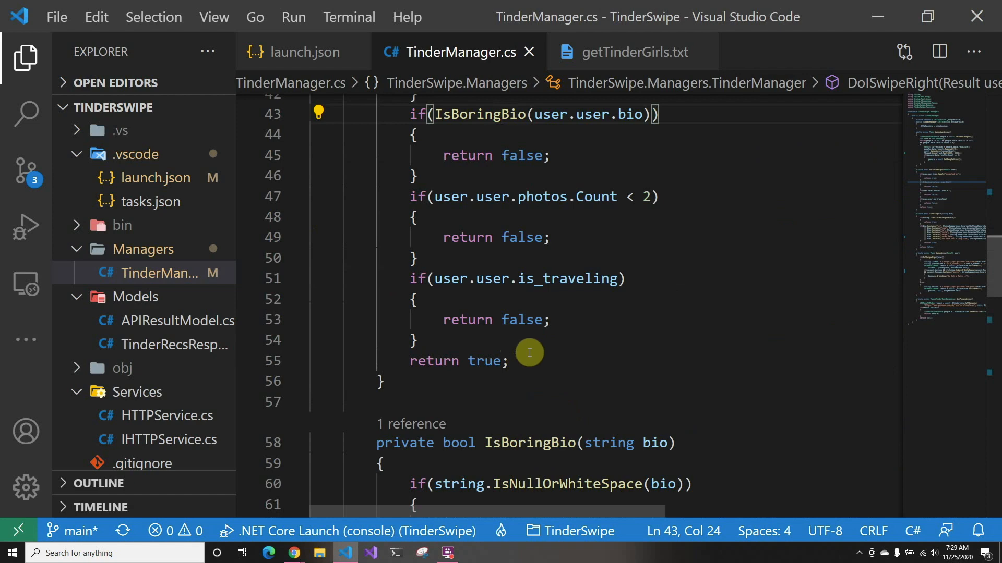
{"action": "mouse_move", "coordinate": [682, 182]}
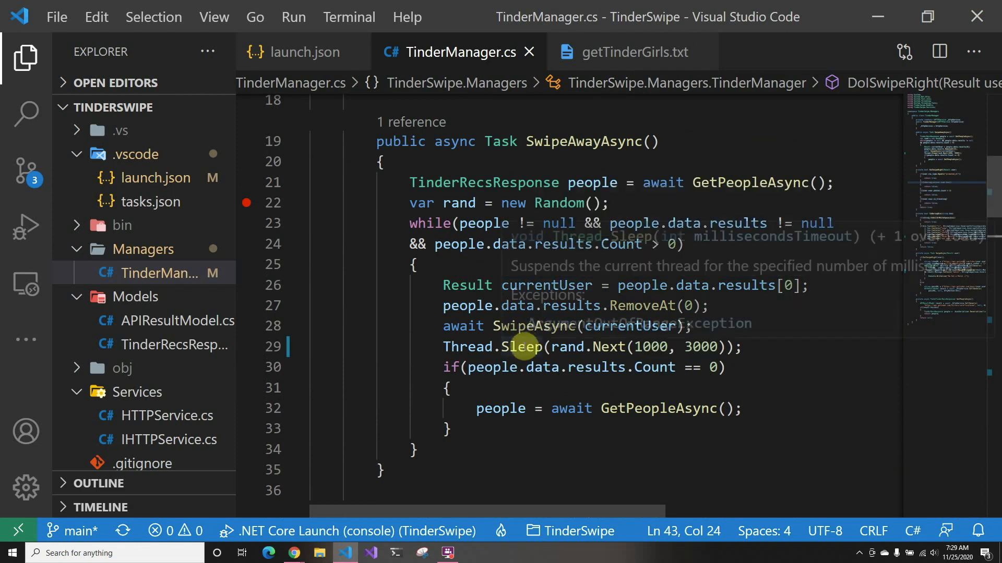
{"action": "mouse_move", "coordinate": [527, 337]}
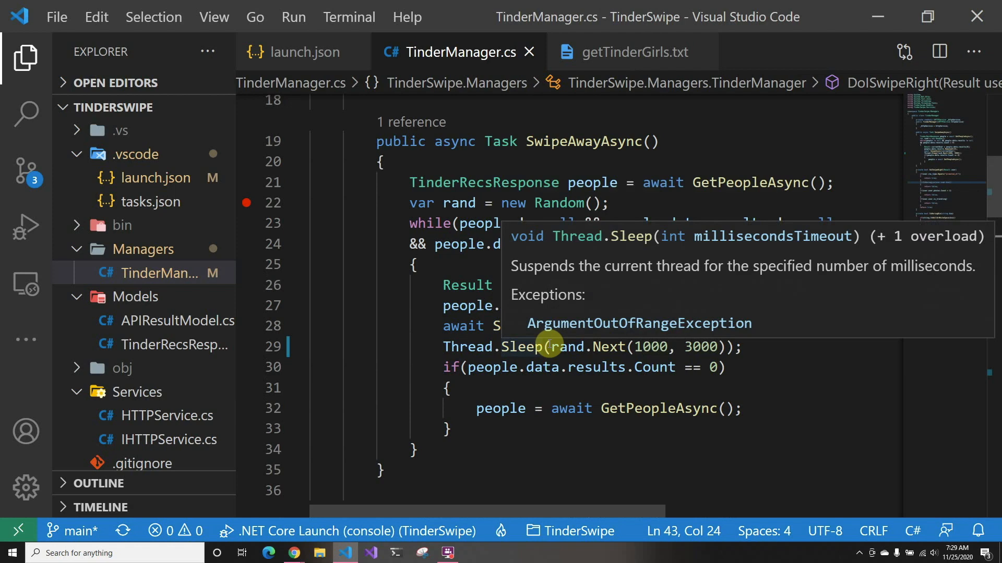
{"action": "mouse_move", "coordinate": [644, 347]}
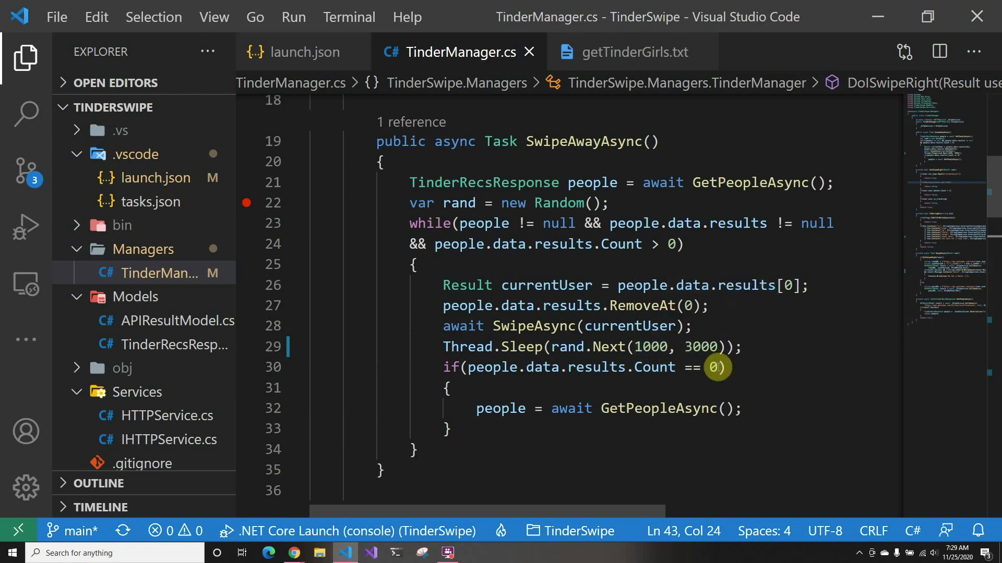
{"action": "mouse_move", "coordinate": [610, 371]}
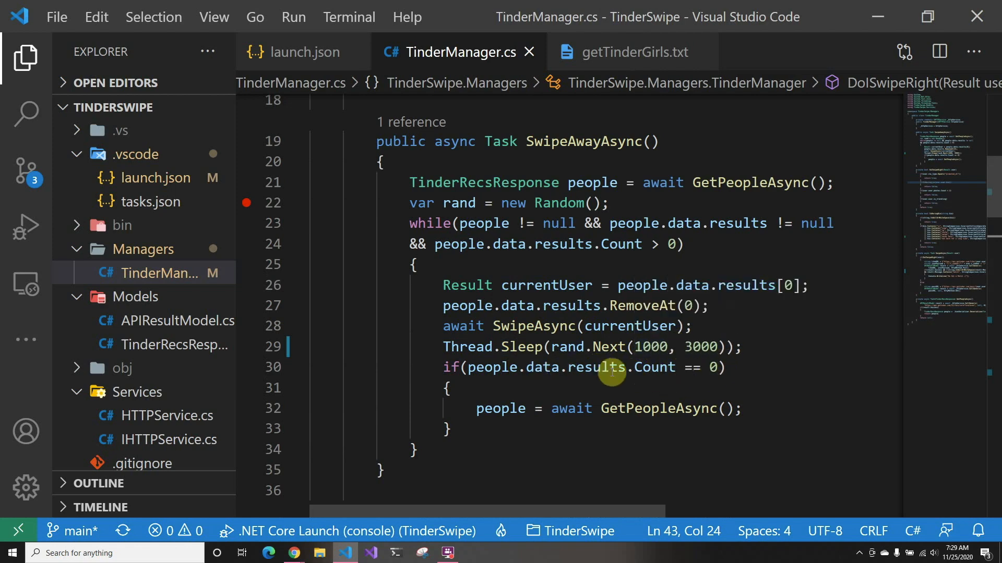
{"action": "mouse_move", "coordinate": [571, 420]}
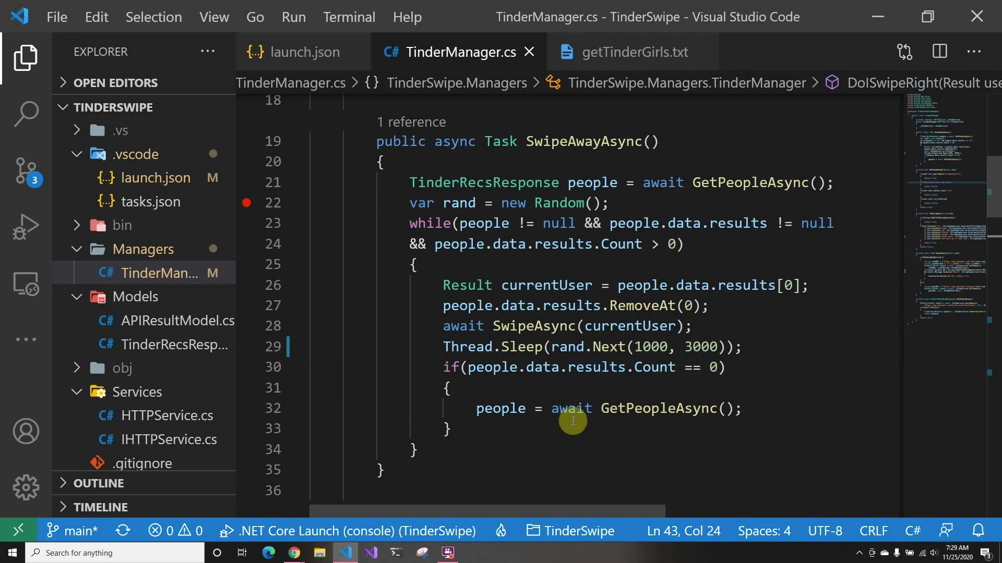
{"action": "mouse_move", "coordinate": [450, 333]}
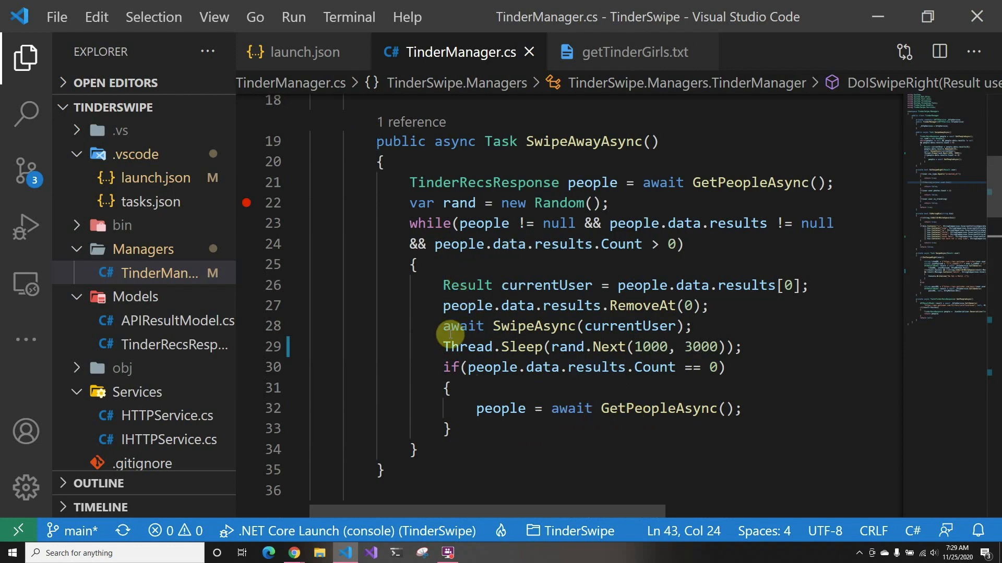
{"action": "mouse_move", "coordinate": [484, 183]}
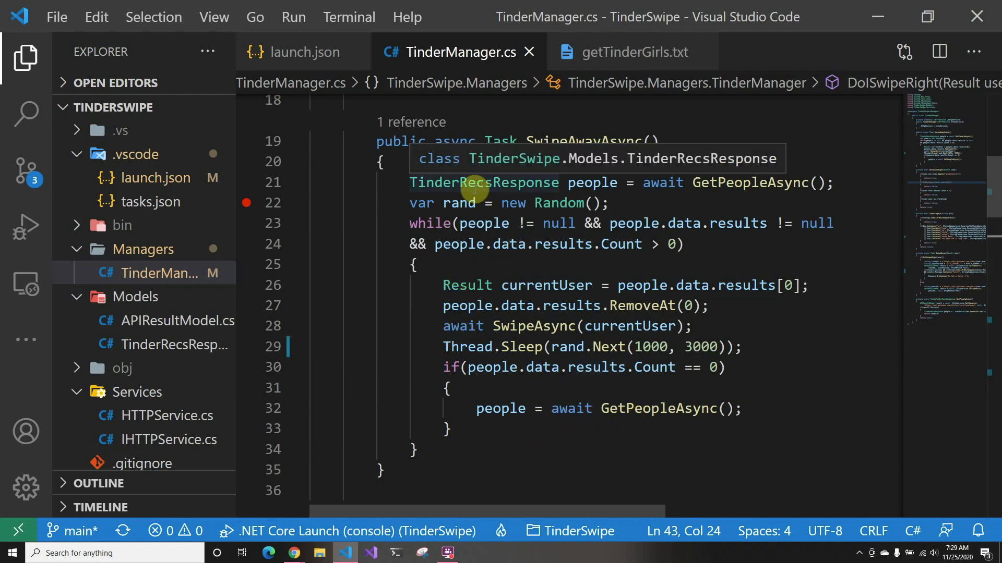
{"action": "mouse_move", "coordinate": [486, 235]}
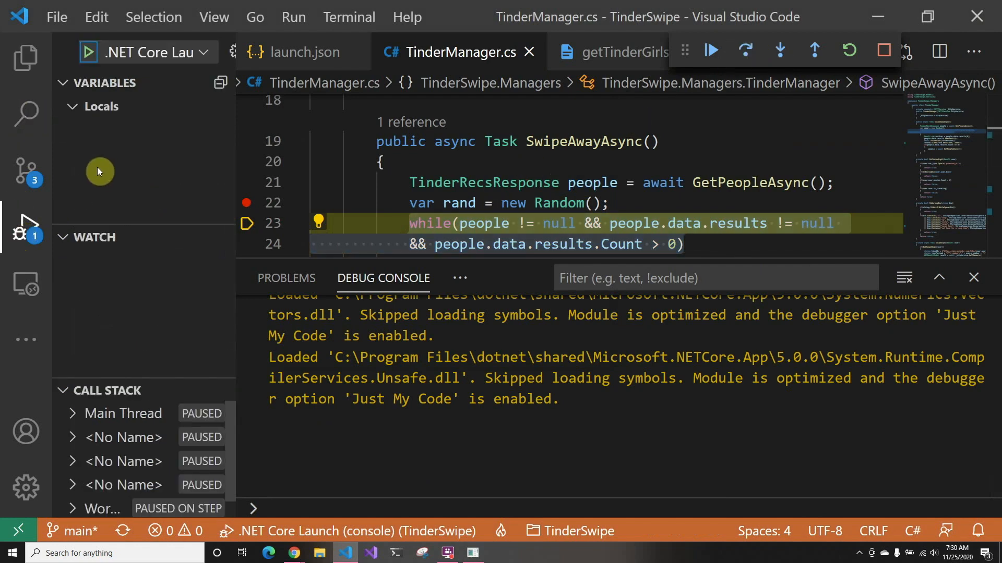
- Expand the people variable and its data to list the sixteen fetched results
{"action": "left_click", "coordinate": [79, 154]}
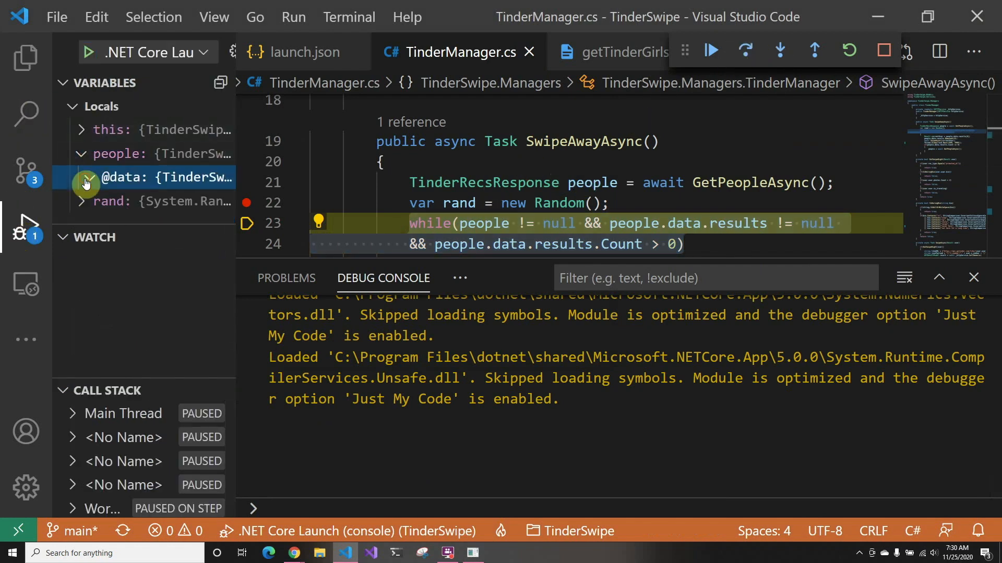
{"action": "left_click", "coordinate": [82, 177]}
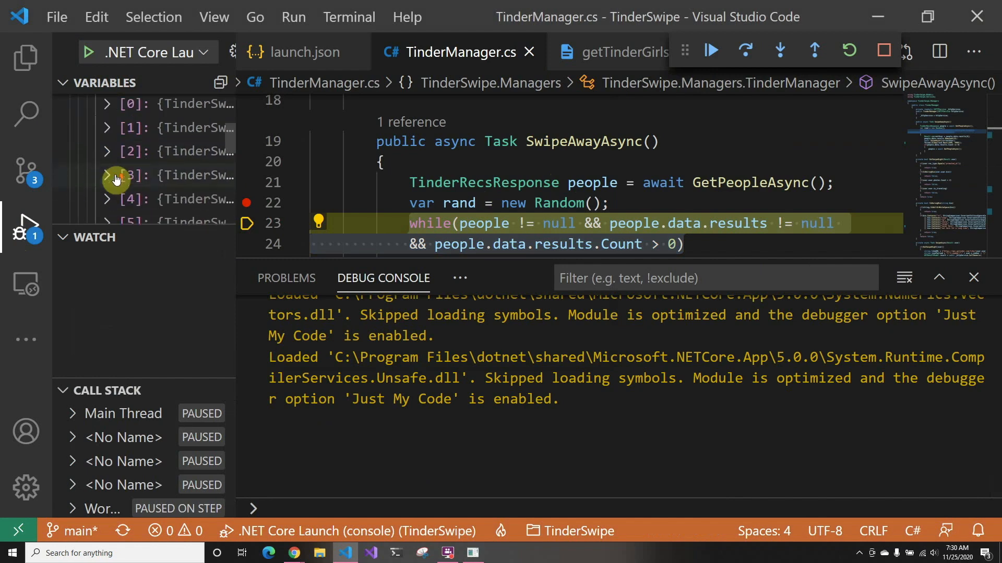
{"action": "scroll", "scroll_direction": "down", "scroll_amount": 3}
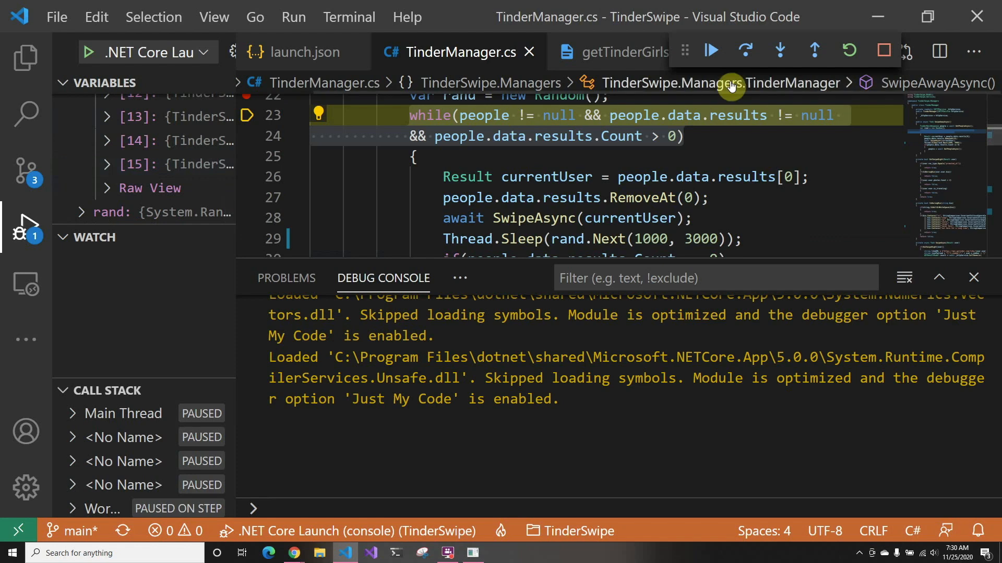
- Step past the loop condition and first-user removal, then step into SwipeAsync
{"action": "left_click", "coordinate": [744, 50]}
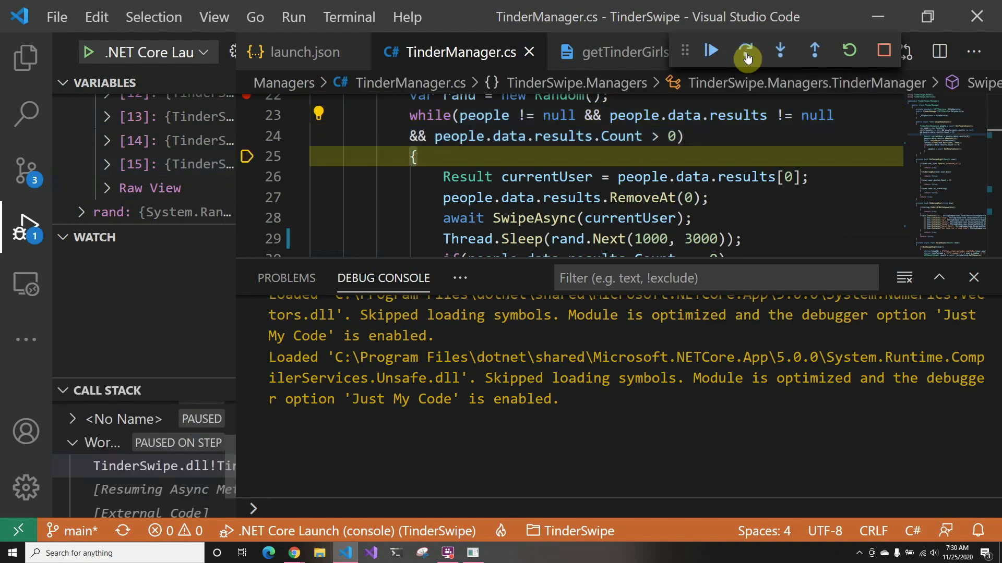
{"action": "left_click", "coordinate": [745, 50]}
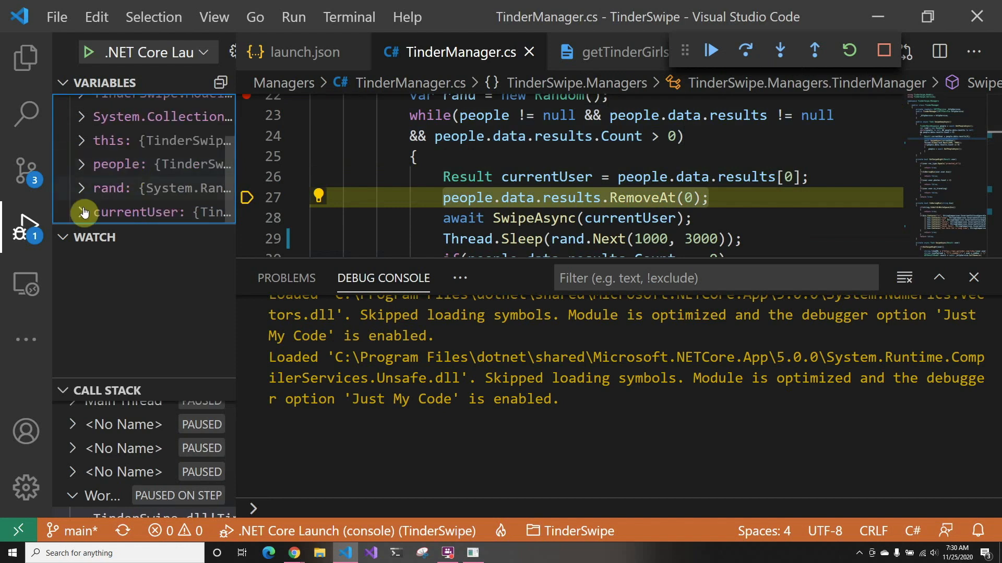
{"action": "scroll", "scroll_direction": "down", "scroll_amount": 3}
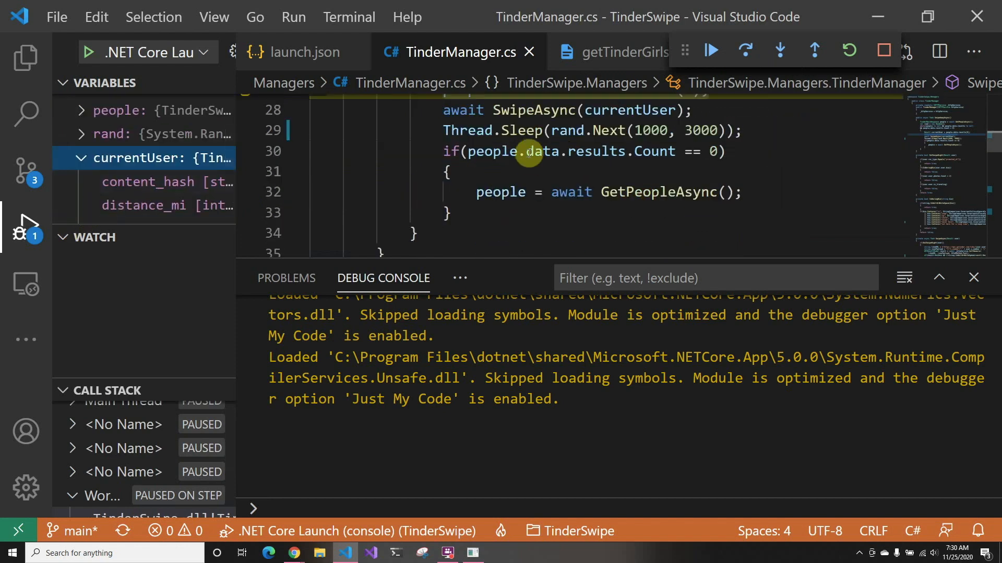
{"action": "left_click", "coordinate": [745, 51]}
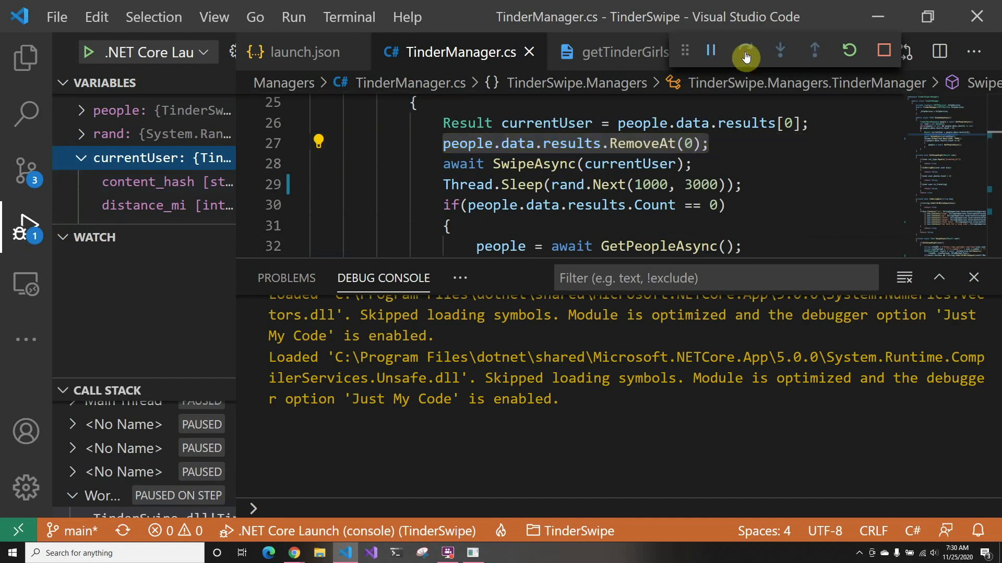
{"action": "left_click", "coordinate": [744, 51]}
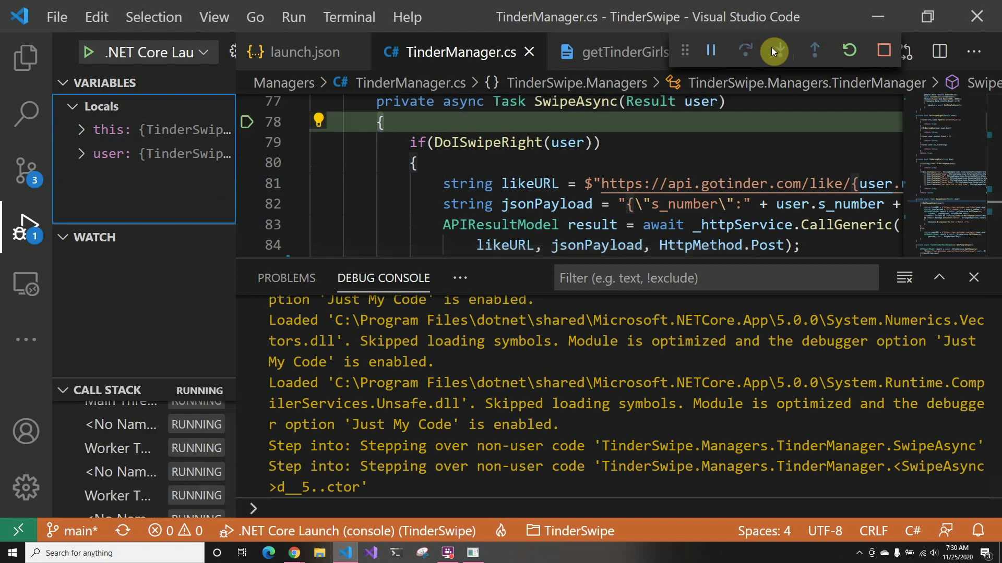
- Step into DoISwipeRight, through the promoted_ml check and return true to SwipeAsync
{"action": "left_click", "coordinate": [773, 51]}
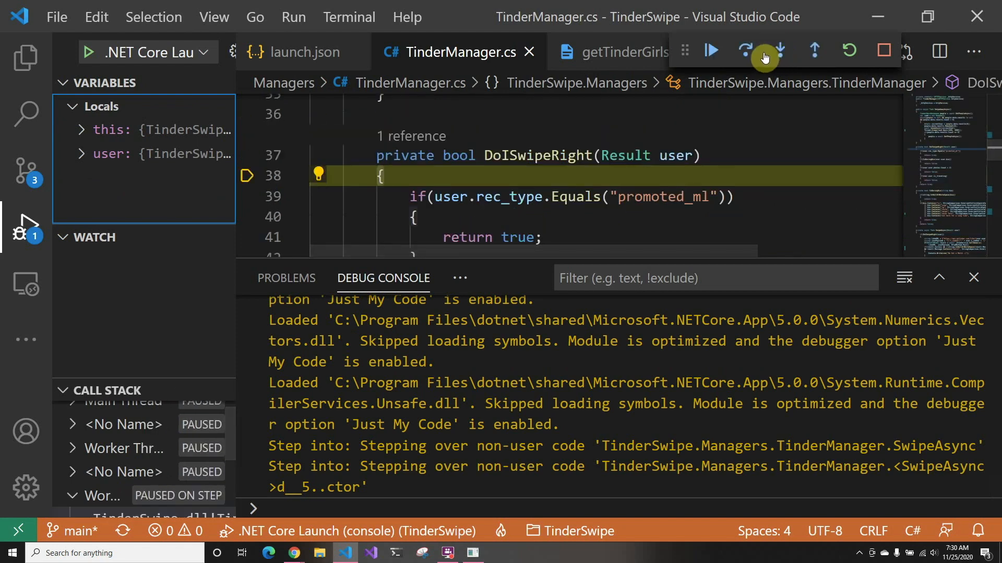
{"action": "left_click", "coordinate": [747, 50]}
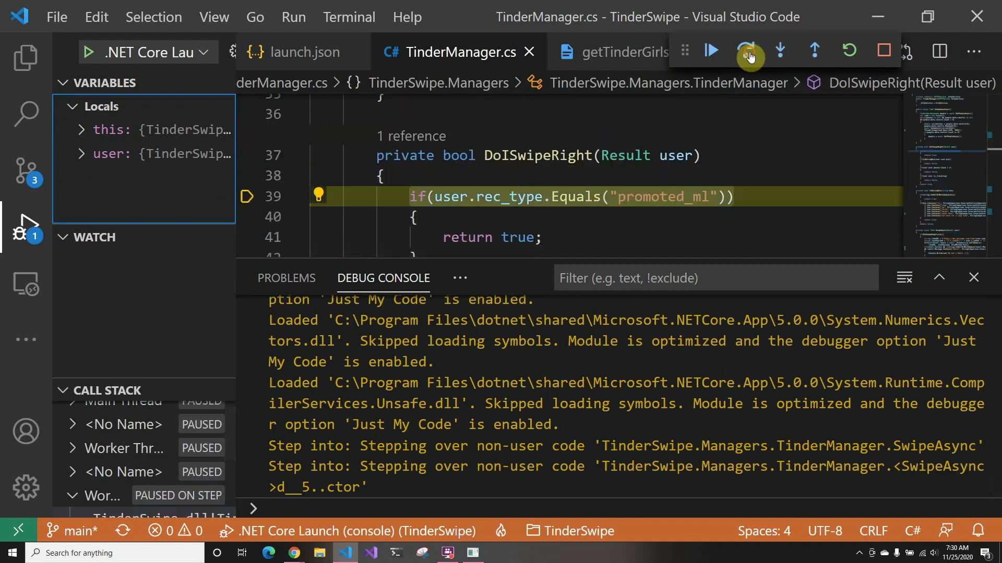
{"action": "left_click", "coordinate": [745, 50]}
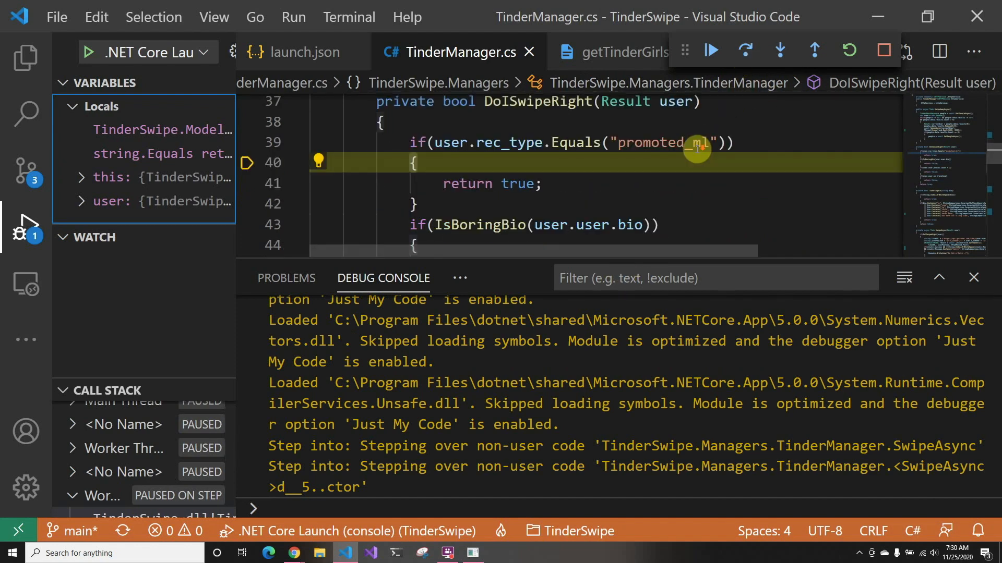
{"action": "left_click", "coordinate": [744, 50]}
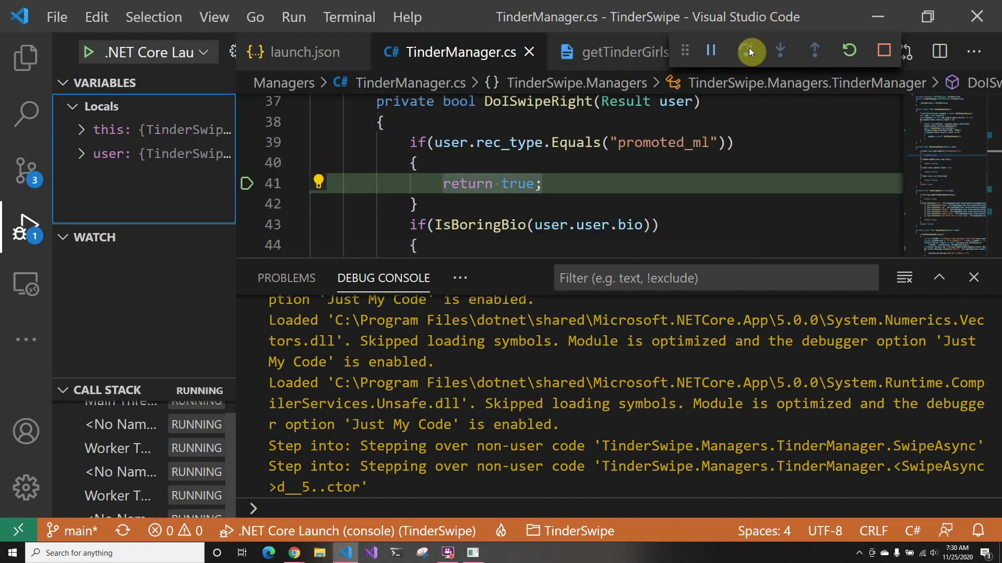
{"action": "left_click", "coordinate": [748, 50]}
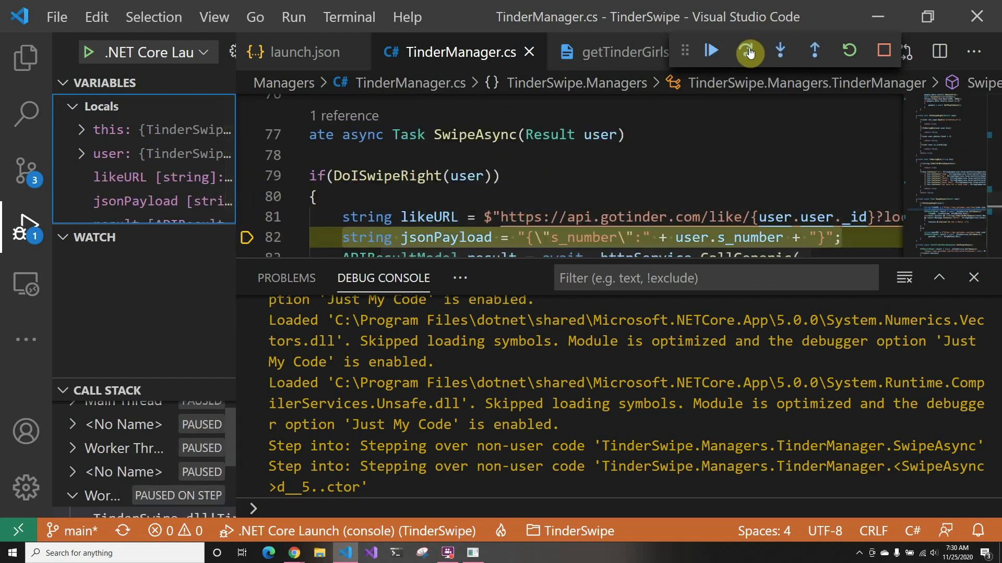
- Step over CallGeneric's like request, the match if-block and Console.WriteLine back to SwipeAwayAsync
{"action": "left_click", "coordinate": [745, 50]}
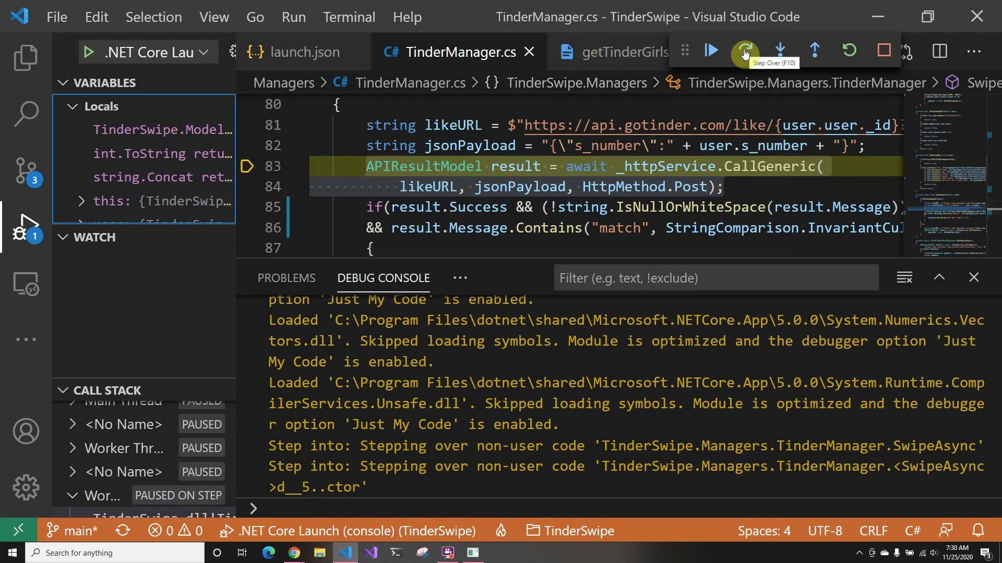
{"action": "left_click", "coordinate": [743, 52]}
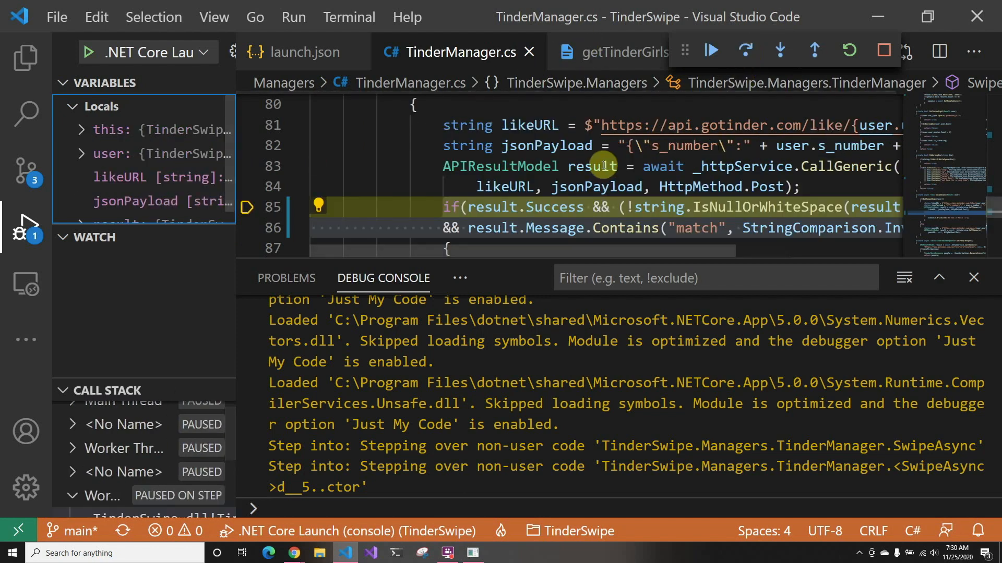
{"action": "mouse_move", "coordinate": [600, 166]}
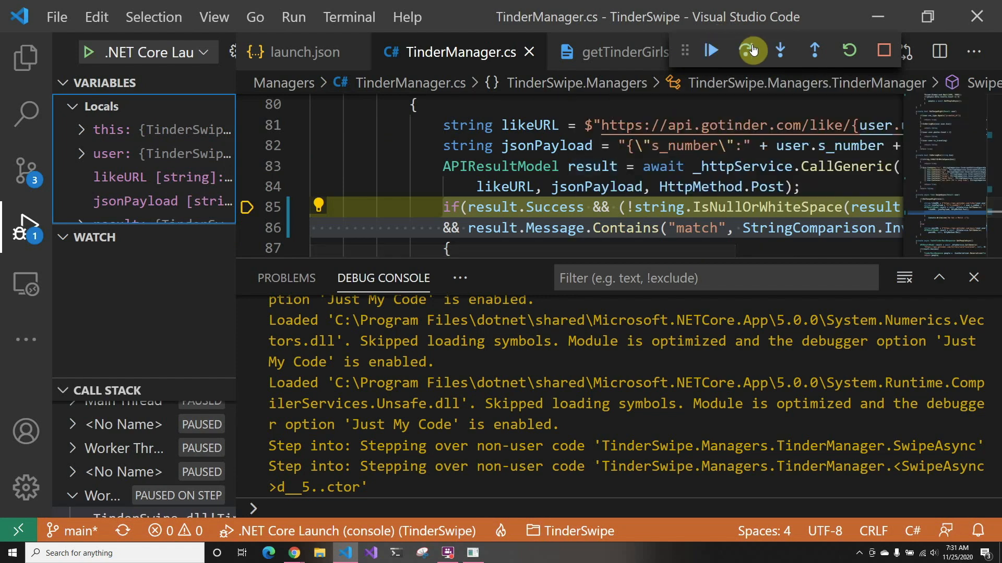
{"action": "left_click", "coordinate": [748, 50]}
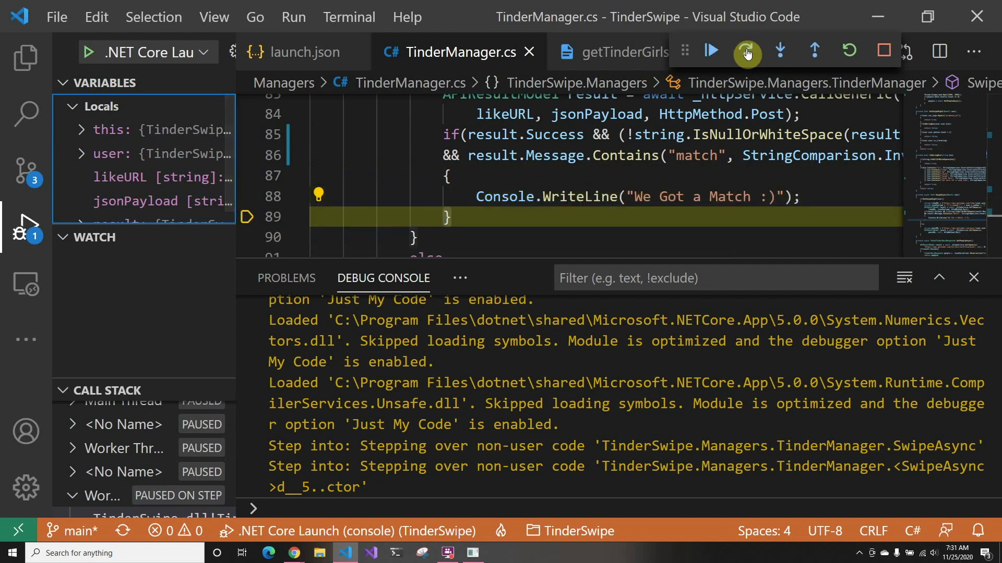
{"action": "left_click", "coordinate": [745, 51]}
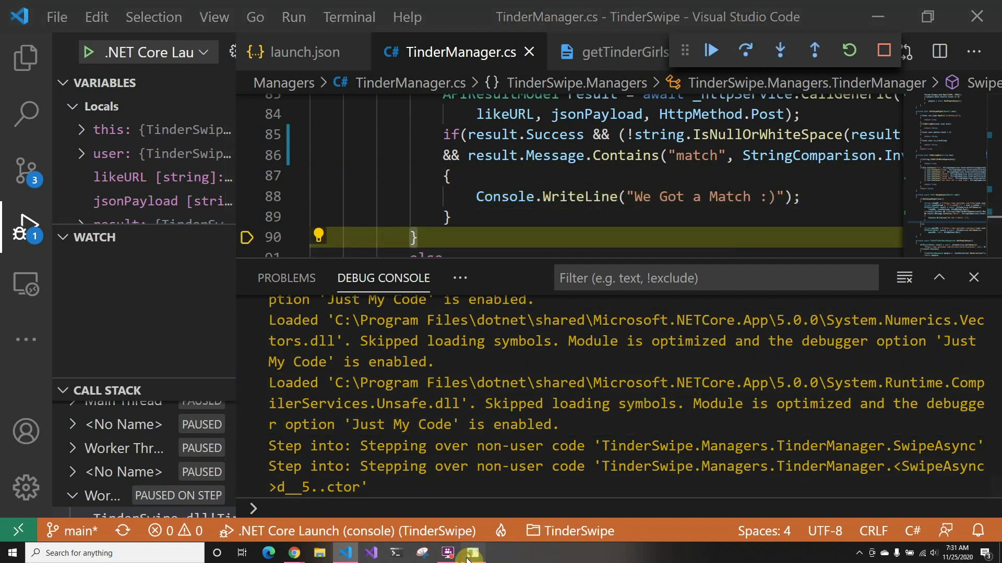
{"action": "left_click", "coordinate": [751, 51]}
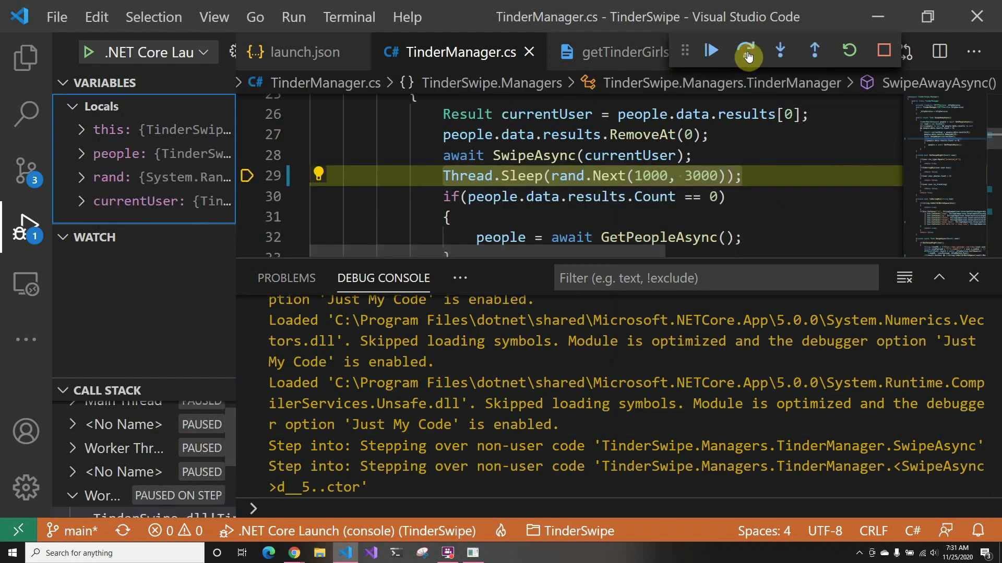
- Step over the randomized sleep and empty-results check into the next user's DoISwipeRight
{"action": "left_click", "coordinate": [746, 51]}
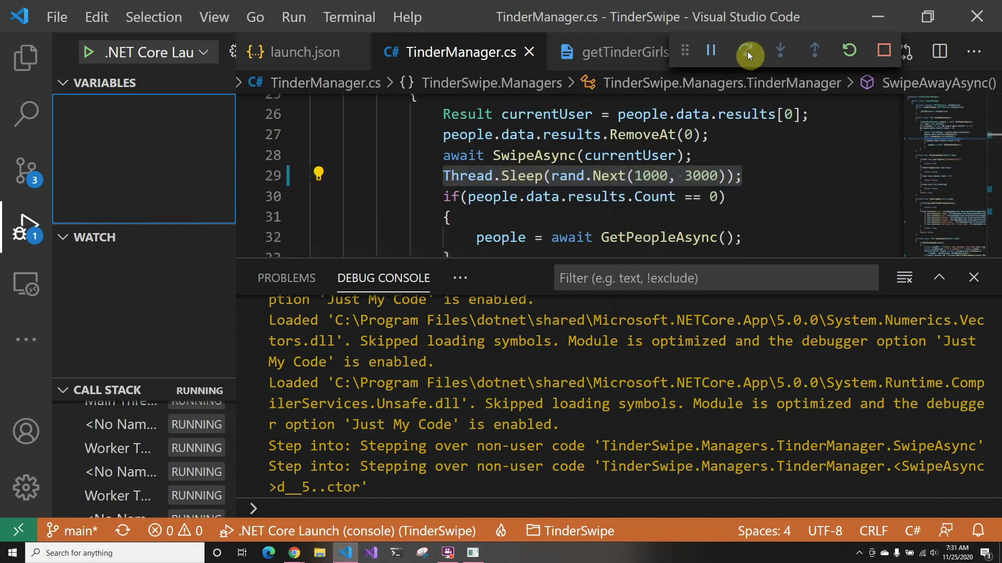
{"action": "left_click", "coordinate": [779, 51]}
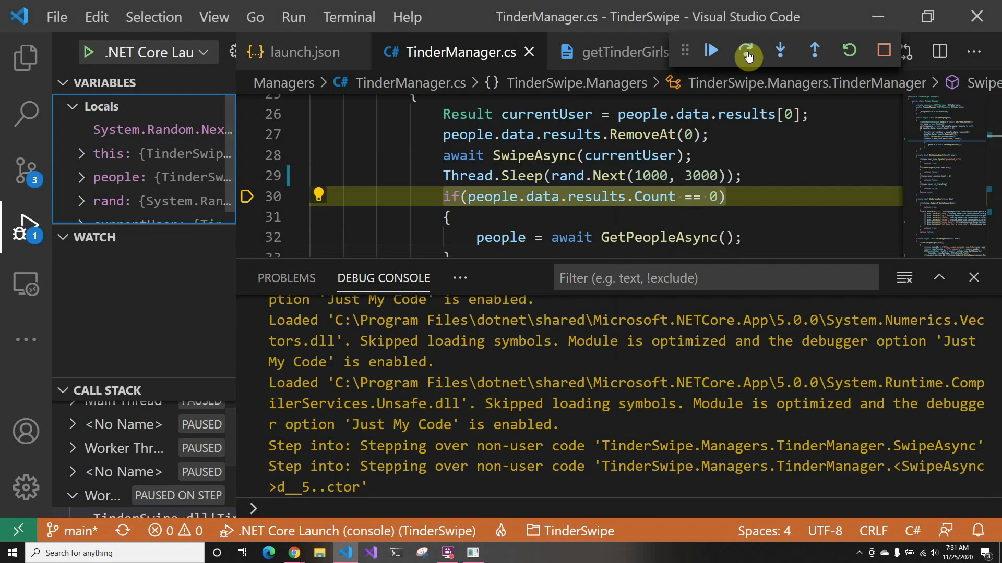
{"action": "left_click", "coordinate": [746, 51]}
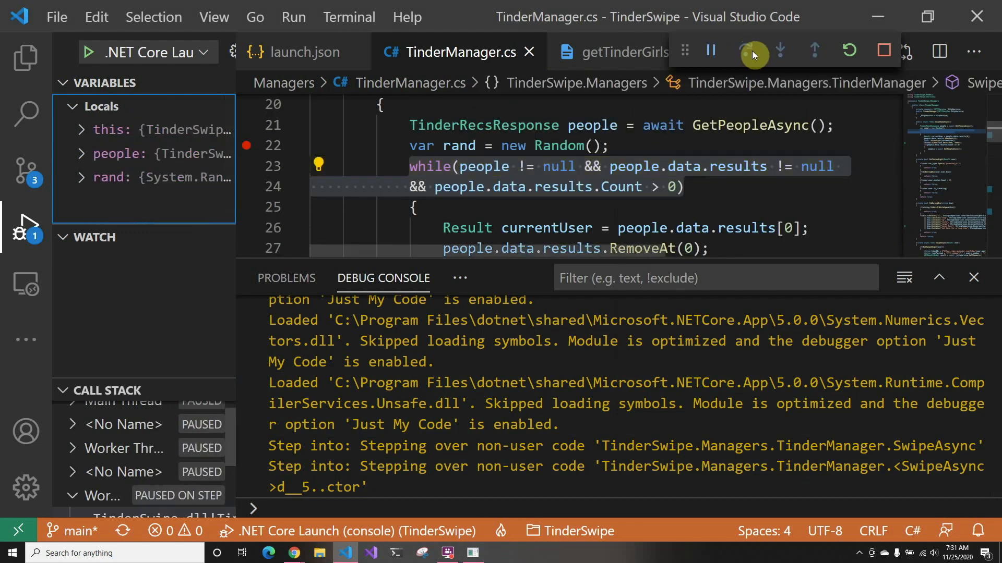
{"action": "left_click", "coordinate": [744, 51]}
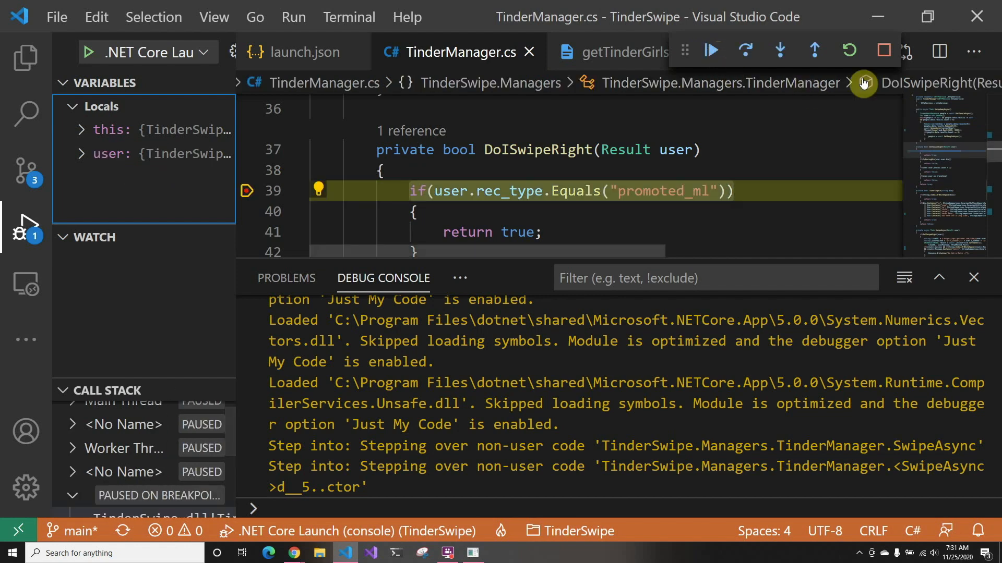
- Step past the promoted_ml check, then step into IsBoringBio for the empty bio
{"action": "left_click", "coordinate": [745, 51]}
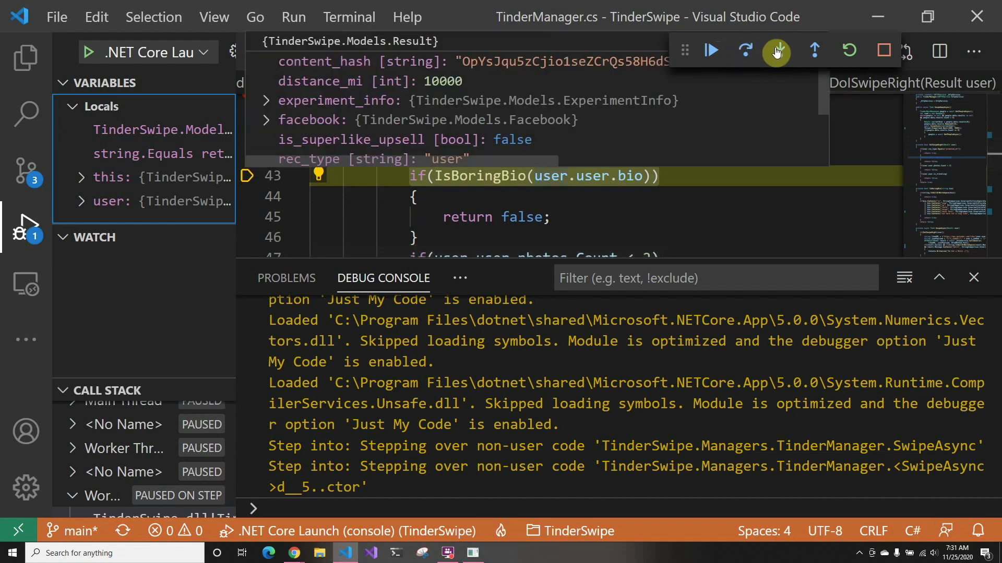
{"action": "left_click", "coordinate": [744, 51]}
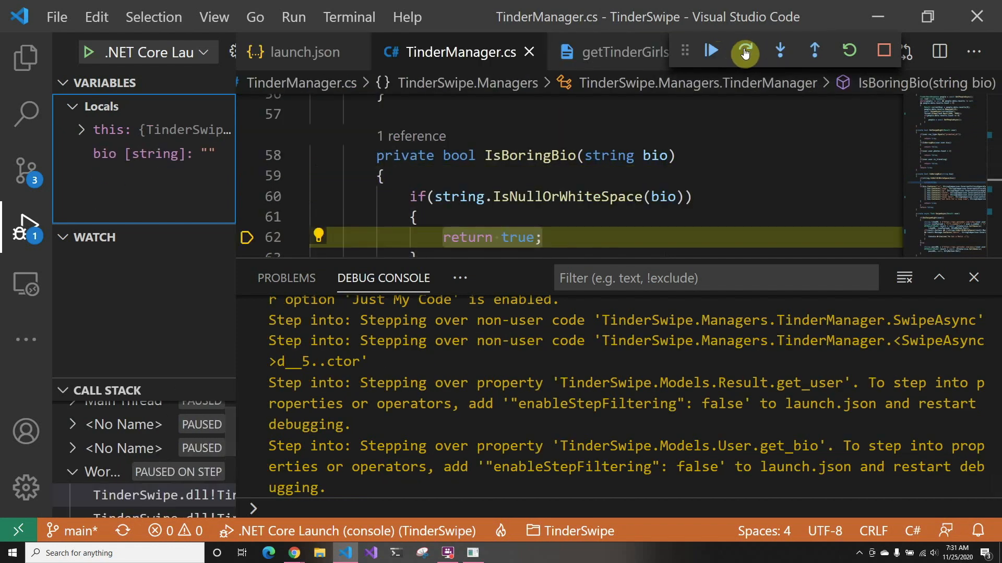